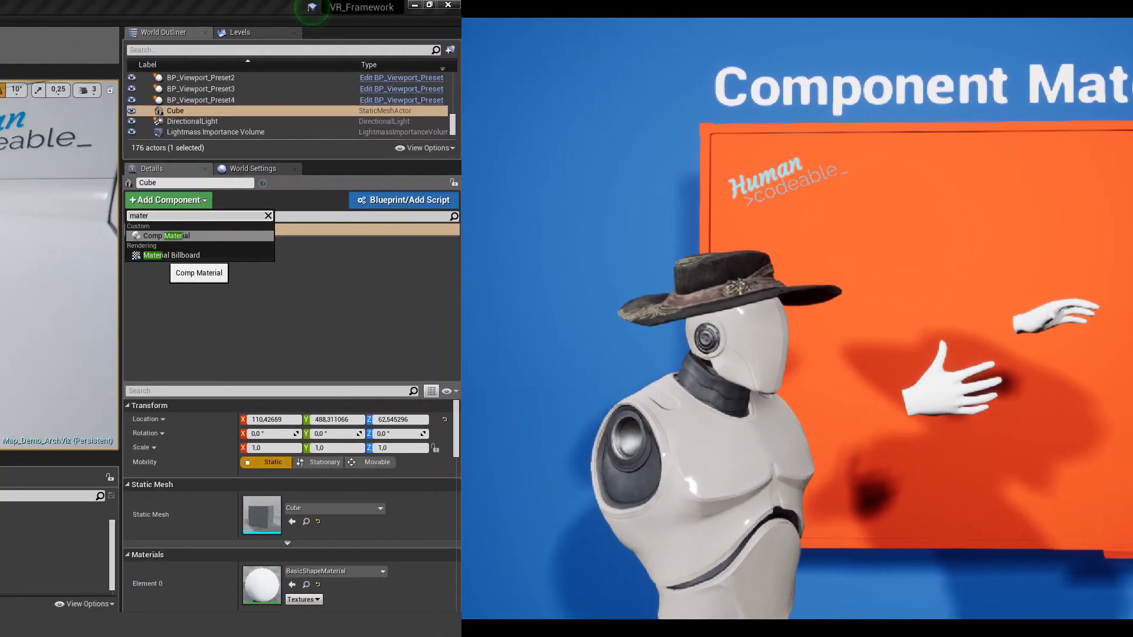
- Add a Comp Material component to the Cube, keeping its default name
{"action": "left_click", "coordinate": [165, 235]}
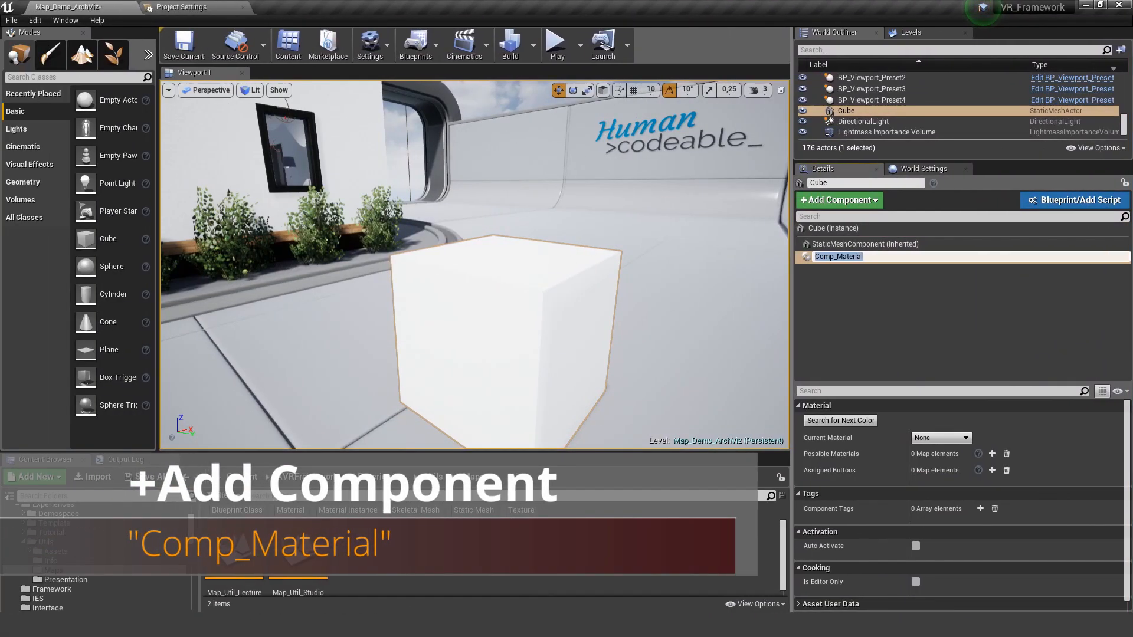
{"action": "left_click", "coordinate": [837, 256]}
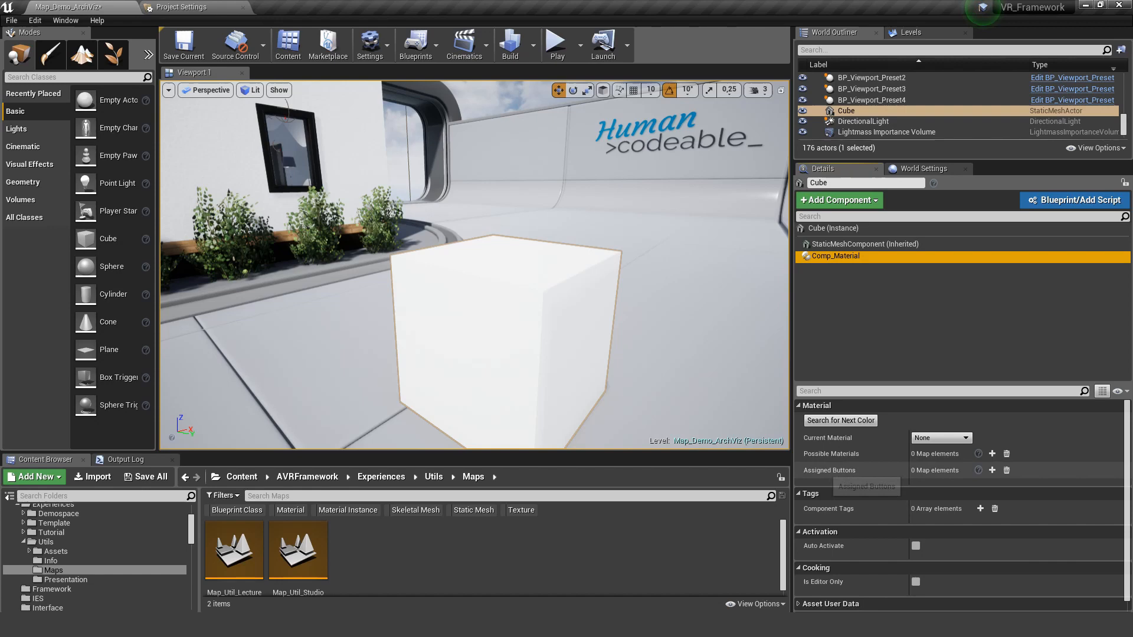
- Create assigned-button entries on Comp_Material and tag them White, Black and Orange
{"action": "left_click", "coordinate": [991, 469]}
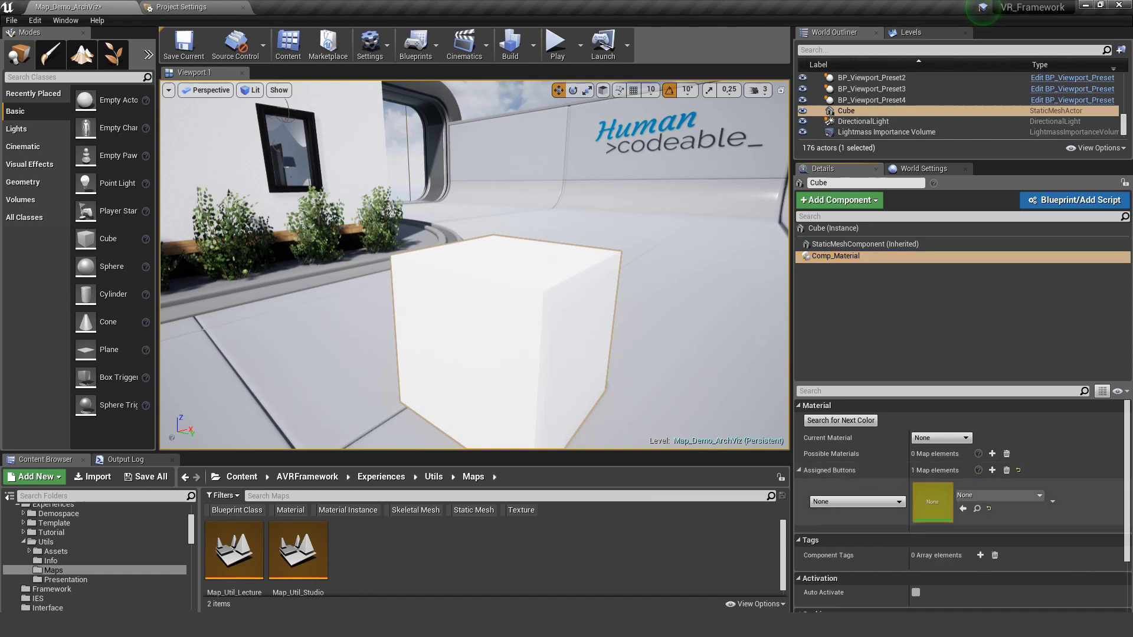
{"action": "left_click", "coordinate": [856, 501]}
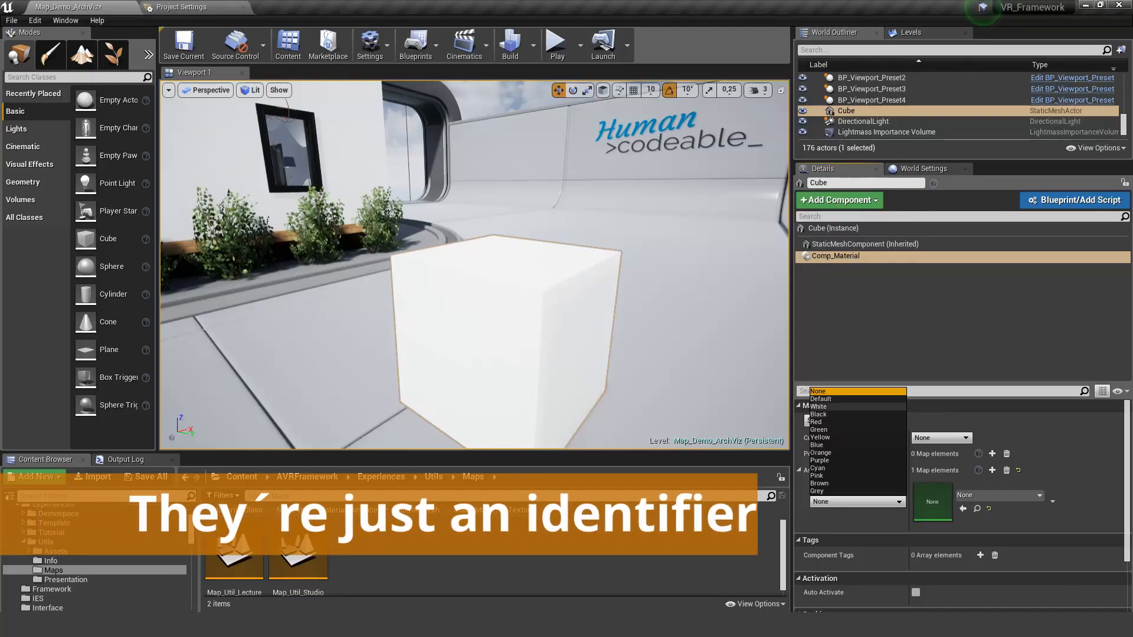
{"action": "left_click", "coordinate": [818, 406]}
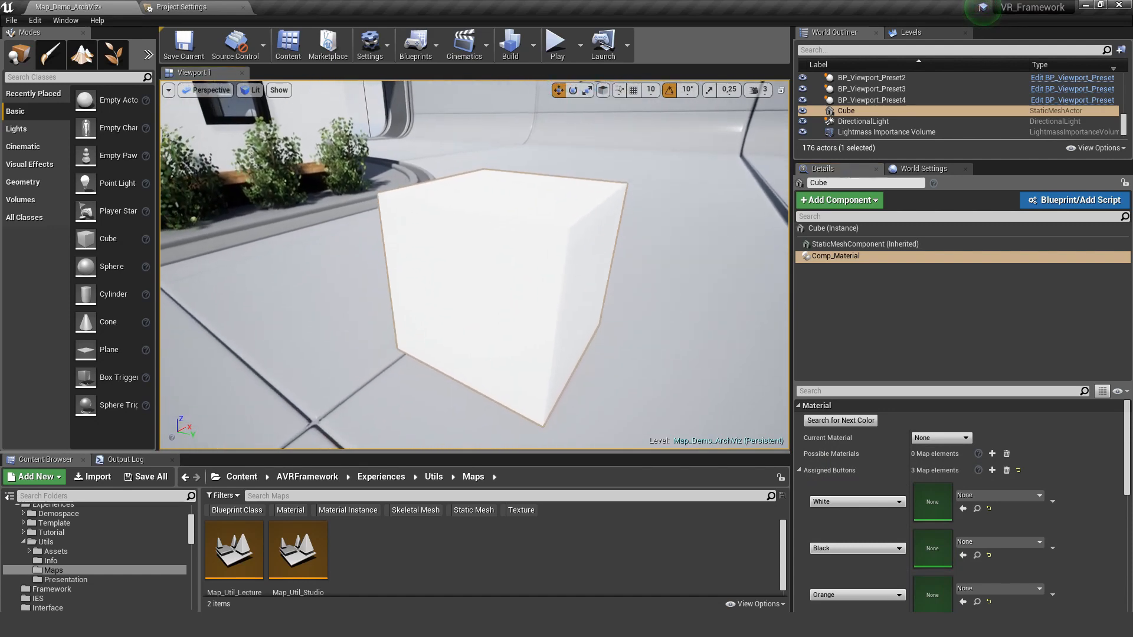
{"action": "scroll", "scroll_direction": "down", "scroll_amount": 3}
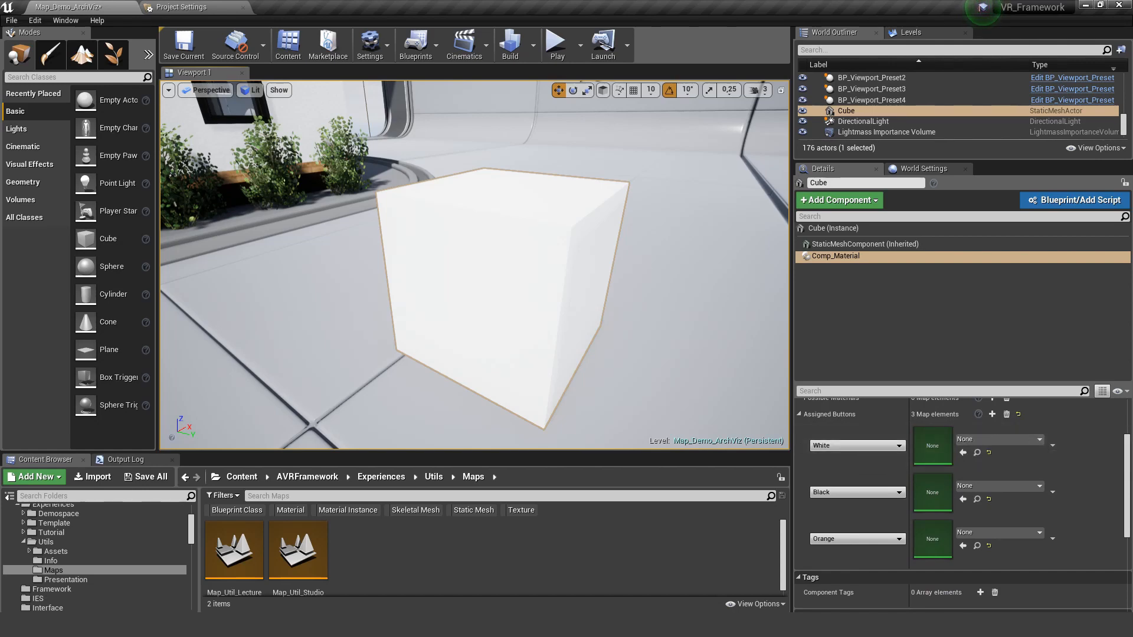
{"action": "left_click", "coordinate": [557, 40]}
{"action": "type", "text": "whit"}
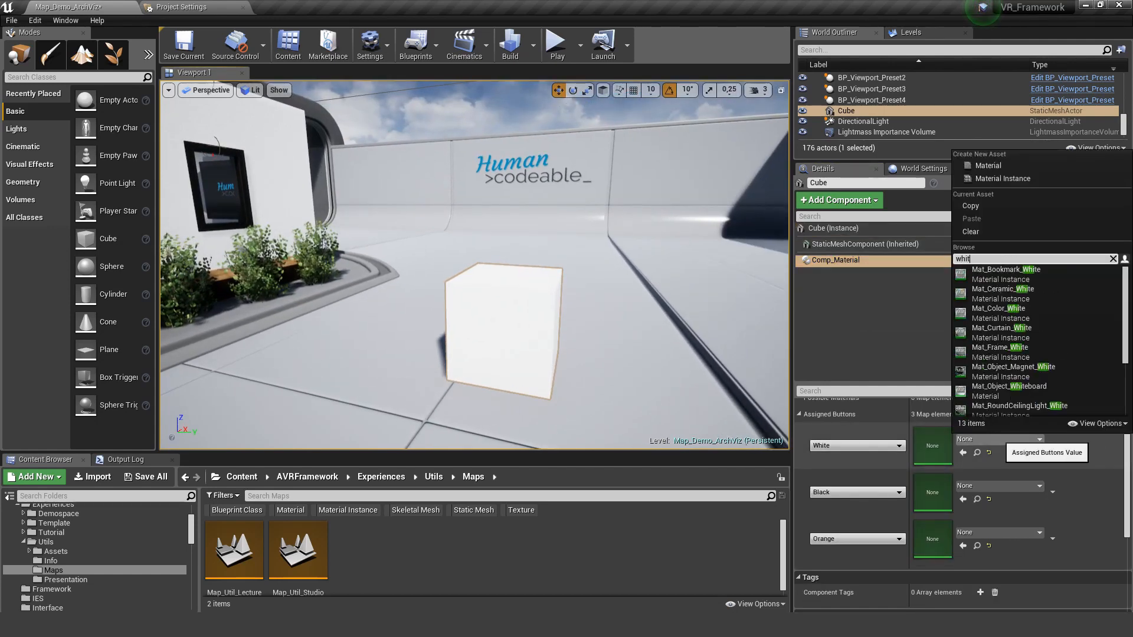
- Assign Mat_Ceramic_White, M_Black_Metal and Mat_Color_Orange to the entries, then play the level
{"action": "left_click", "coordinate": [1001, 289]}
{"action": "type", "text": "black"}
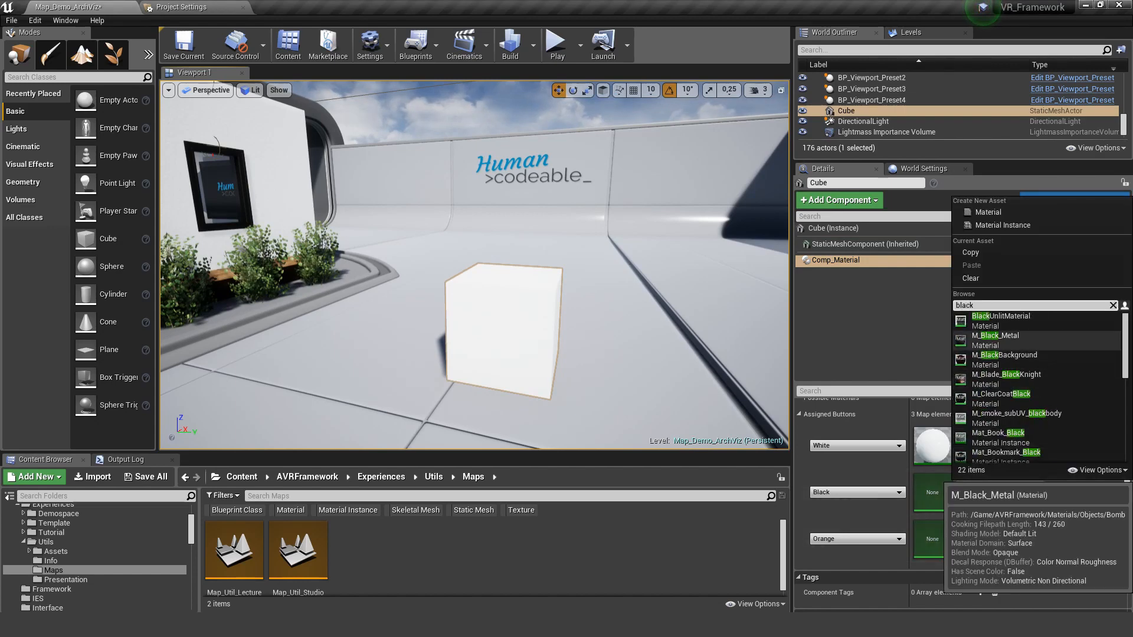
{"action": "left_click", "coordinate": [993, 335]}
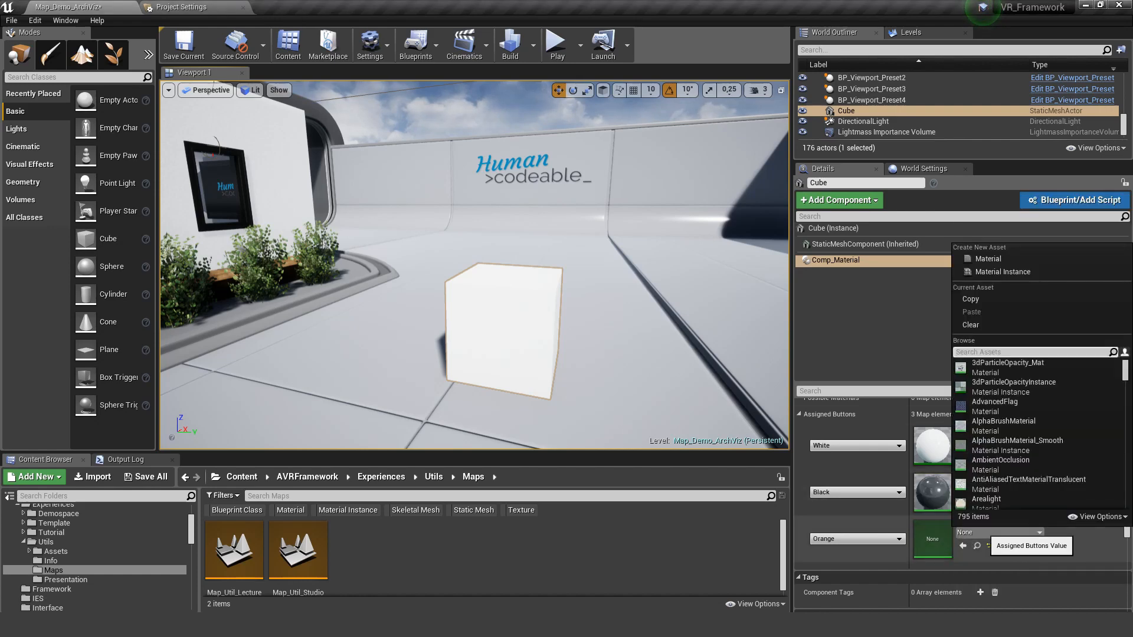
{"action": "type", "text": "oran"}
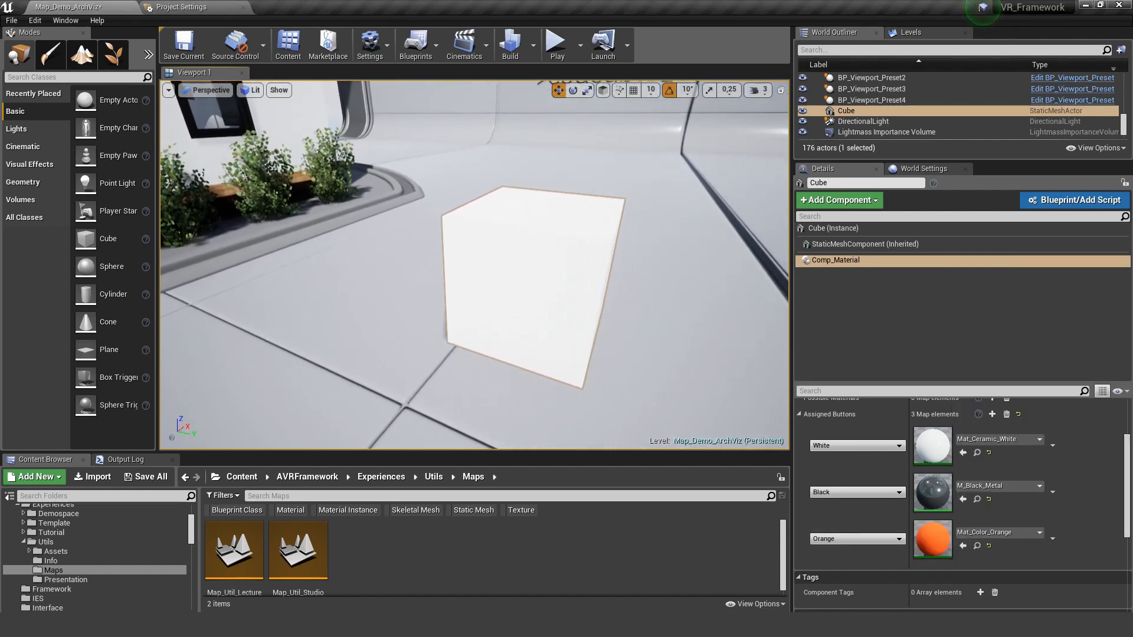
{"action": "mouse_move", "coordinate": [557, 42]}
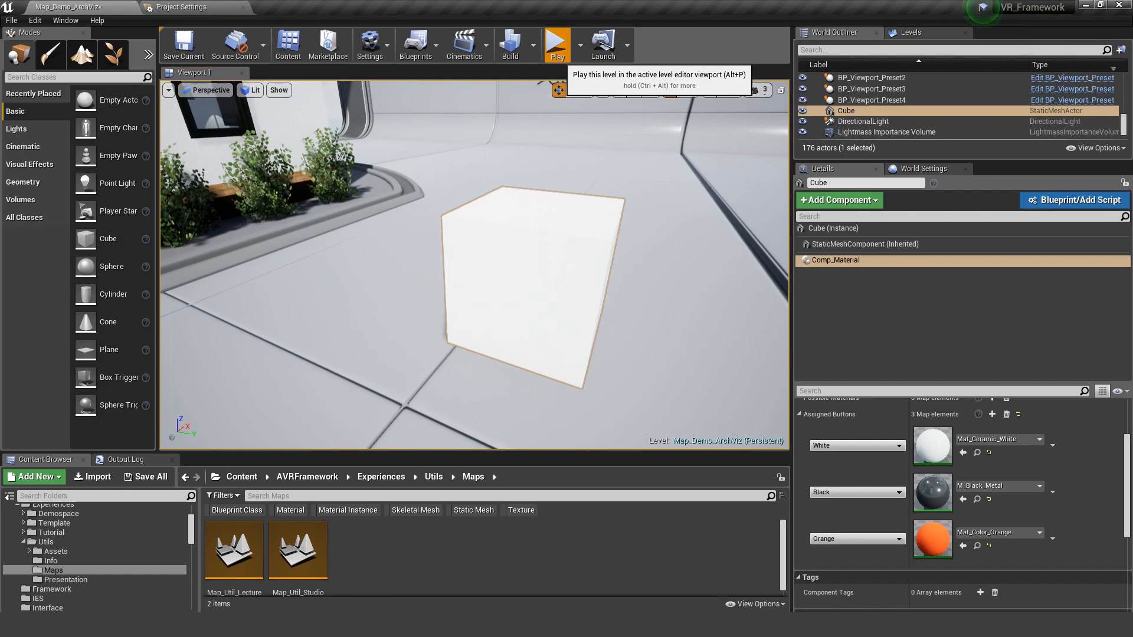
{"action": "left_click", "coordinate": [557, 42]}
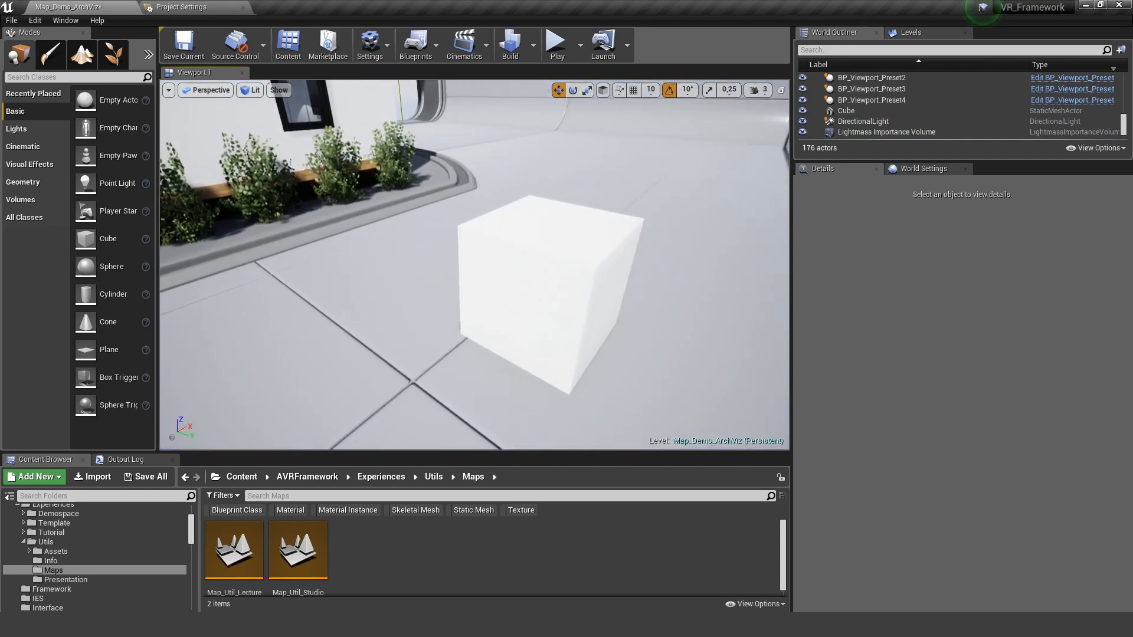
- Add a Comp Select component to the Cube with its Type set to SelectionMenu
{"action": "left_click", "coordinate": [545, 287]}
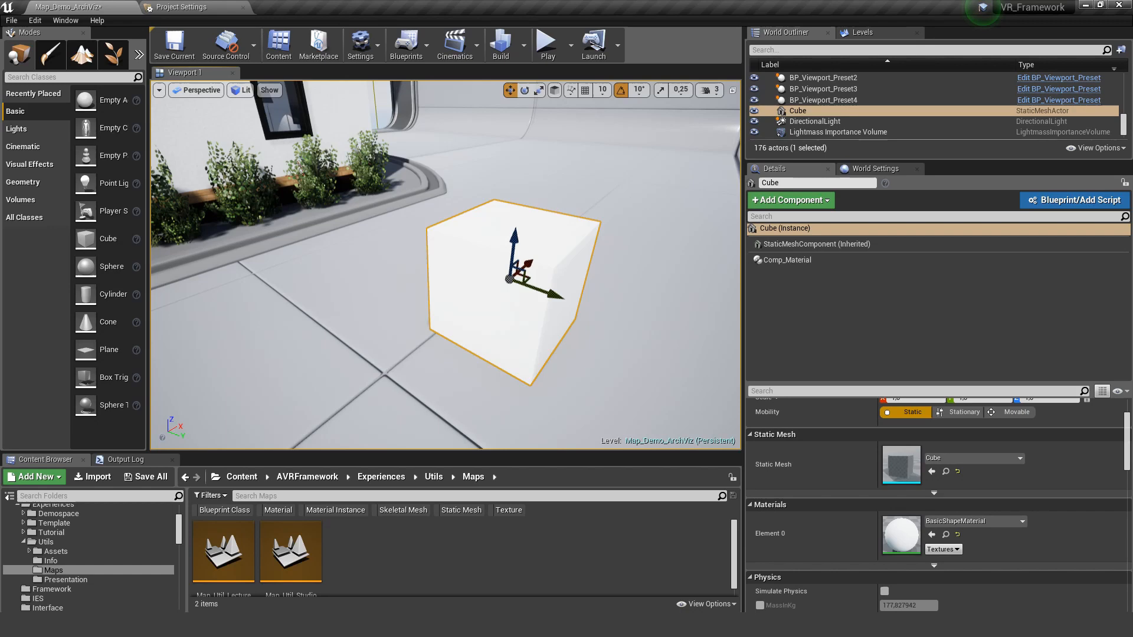
{"action": "left_click", "coordinate": [785, 228]}
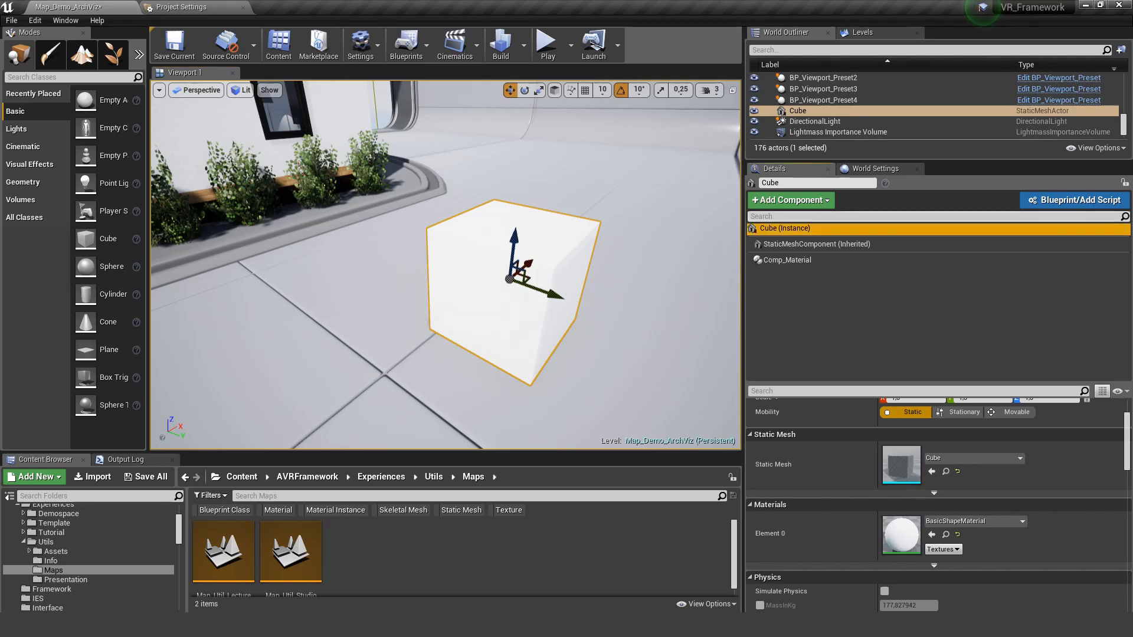
{"action": "type", "text": "selec"}
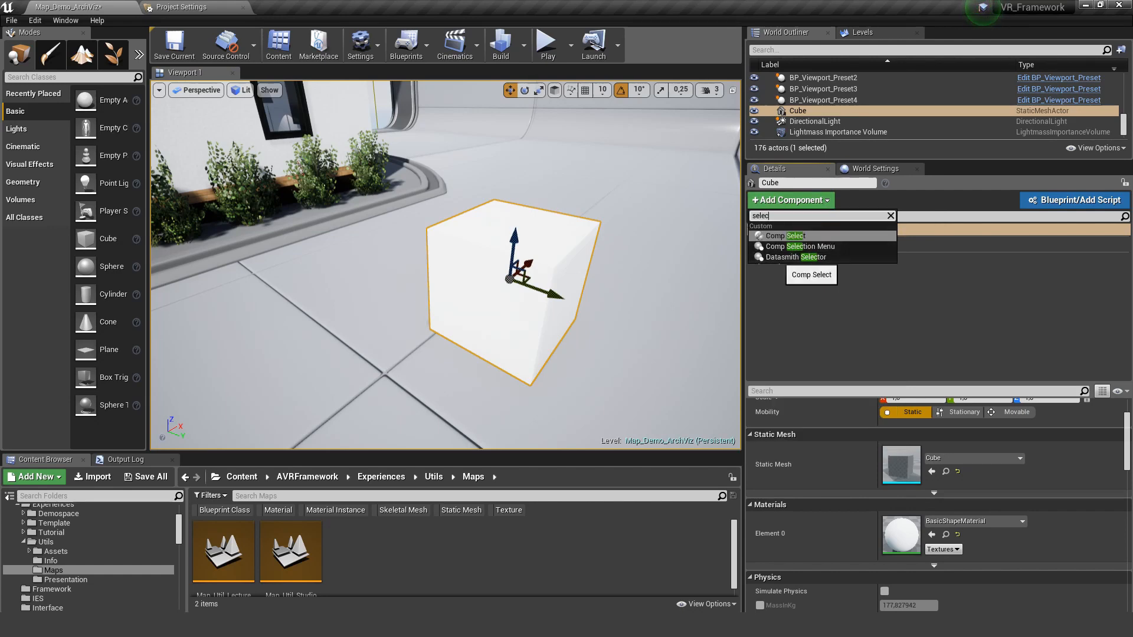
{"action": "left_click", "coordinate": [784, 235]}
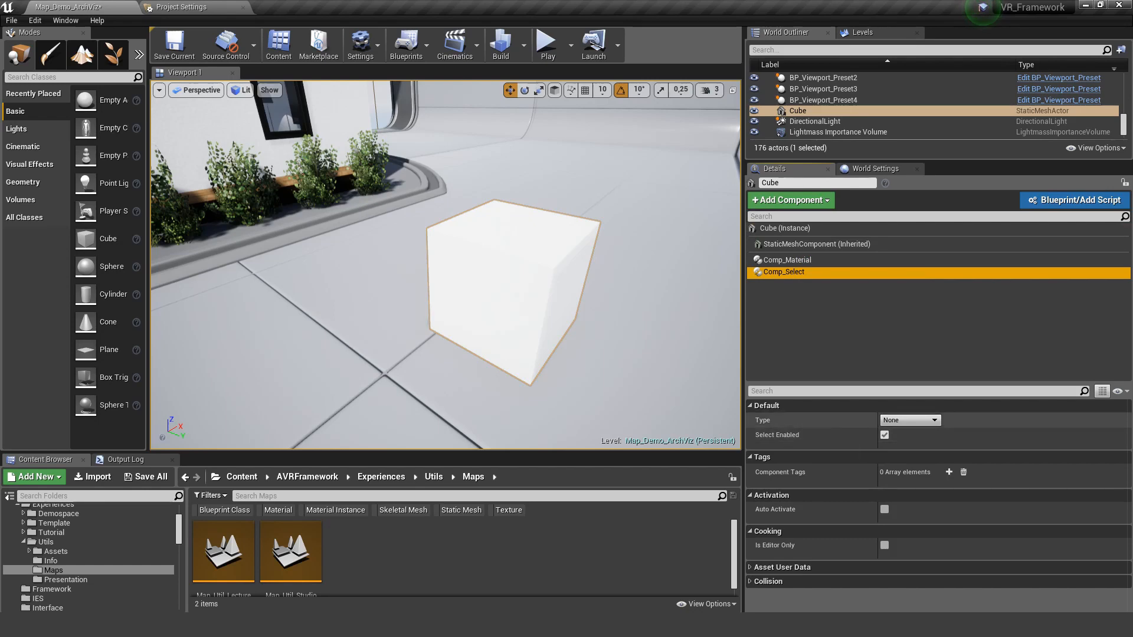
{"action": "left_click", "coordinate": [909, 420]}
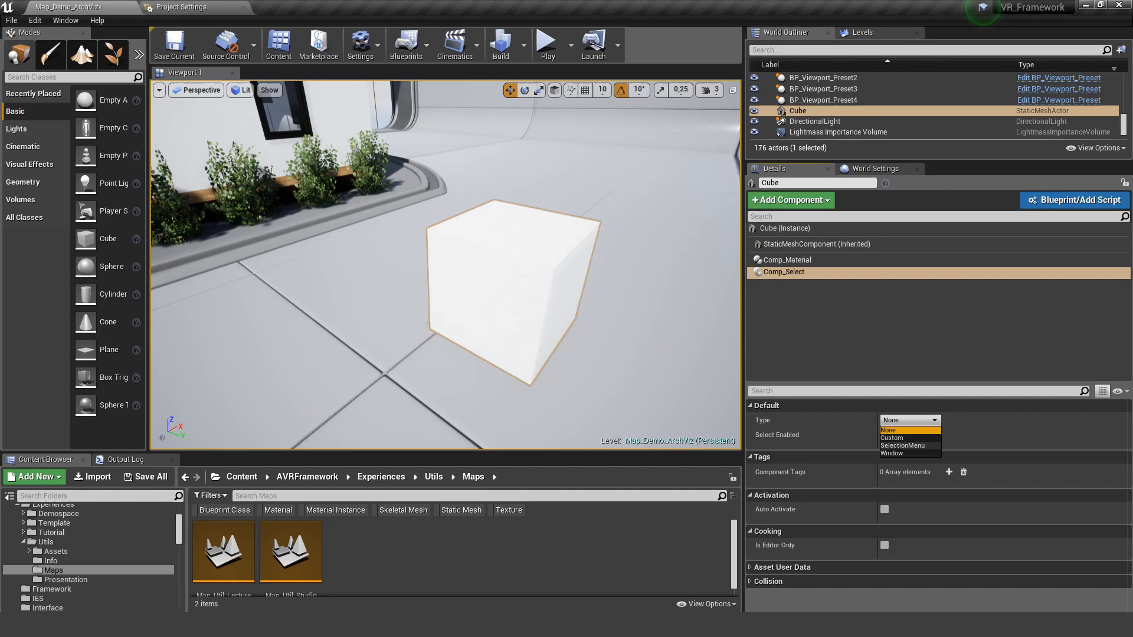
{"action": "left_click", "coordinate": [902, 446]}
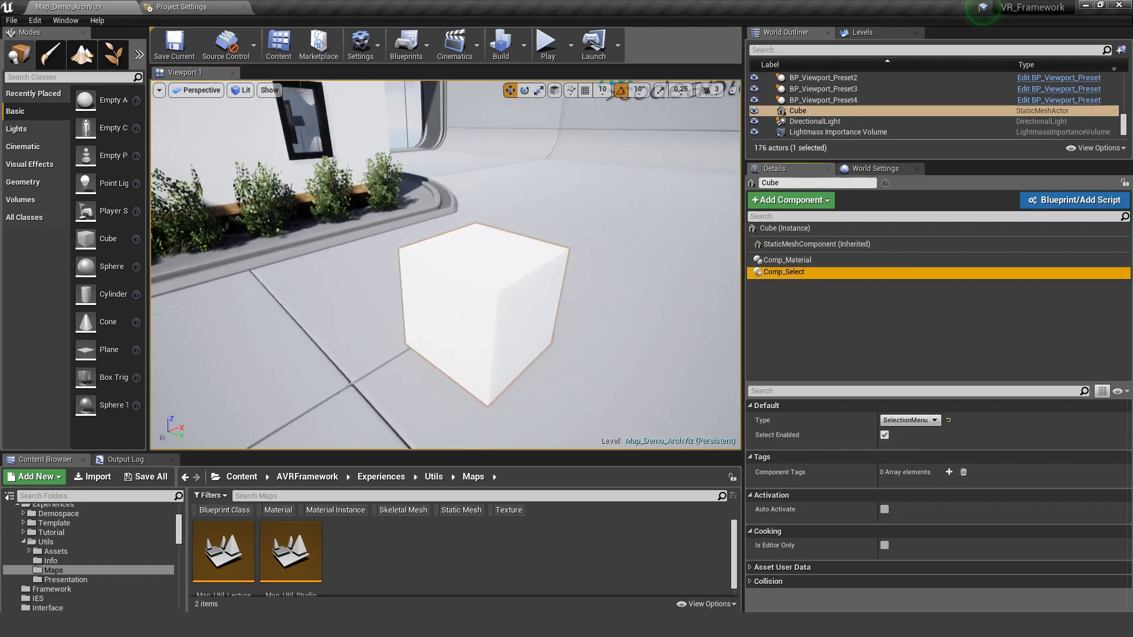
{"action": "left_click", "coordinate": [790, 200]}
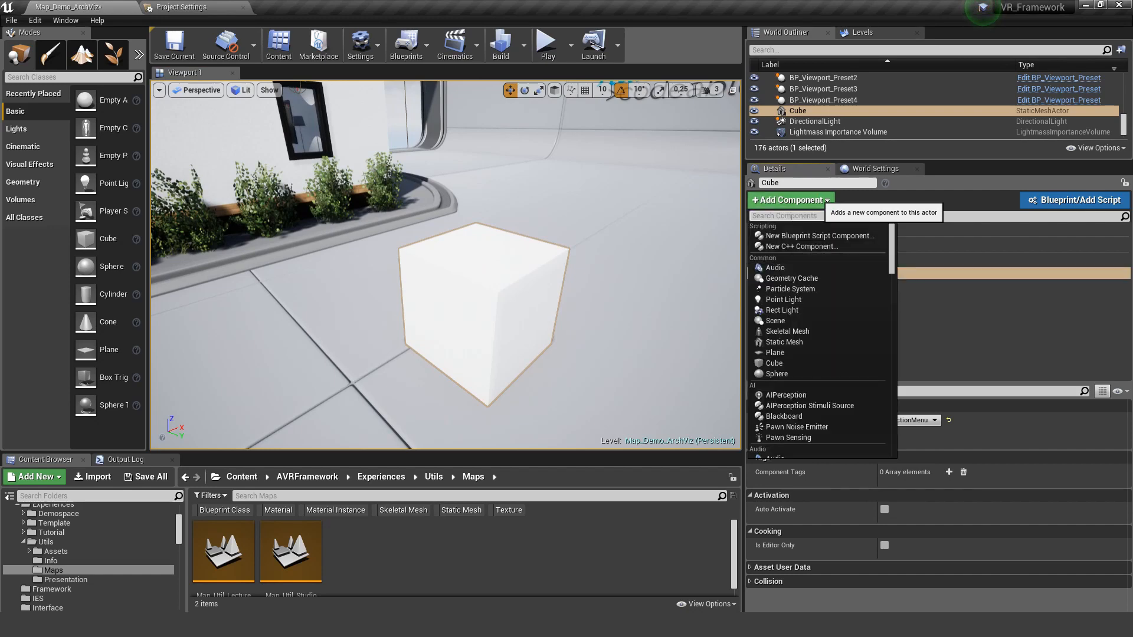
- Add a Comp Selection Menu component to the Cube with a ChangeMaterial selection type
{"action": "type", "text": "select"}
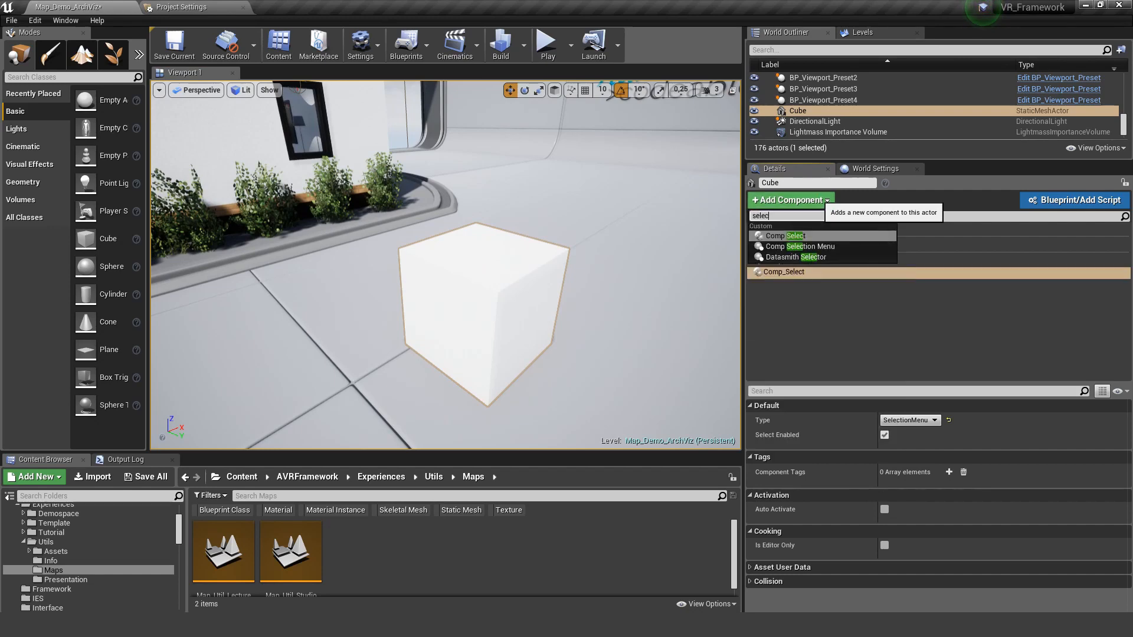
{"action": "mouse_move", "coordinate": [798, 246]}
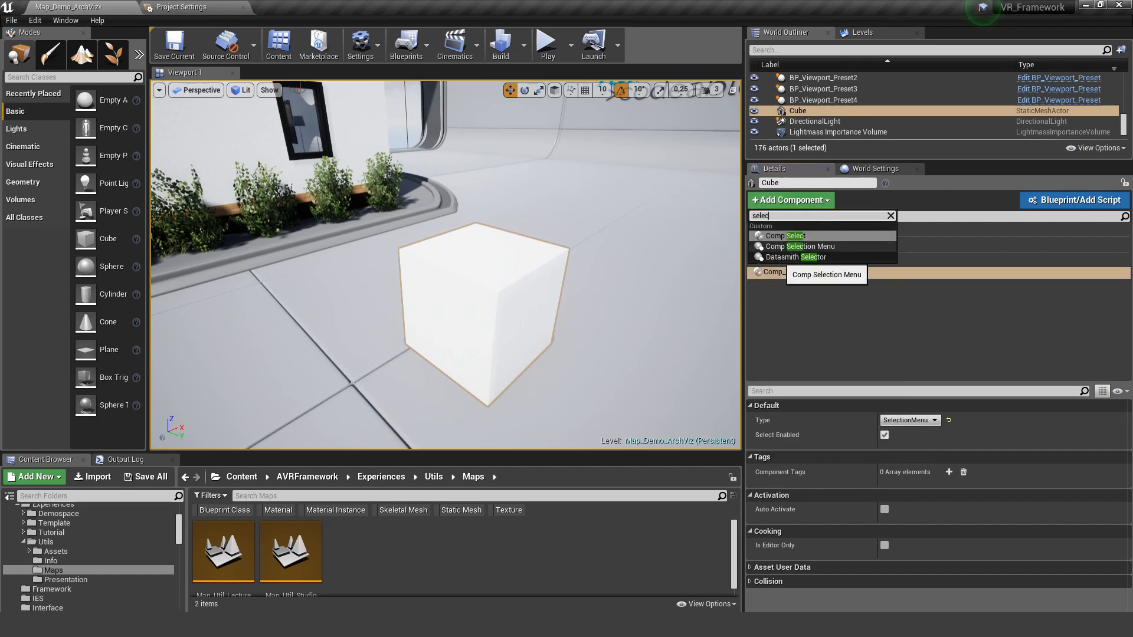
{"action": "left_click", "coordinate": [800, 246]}
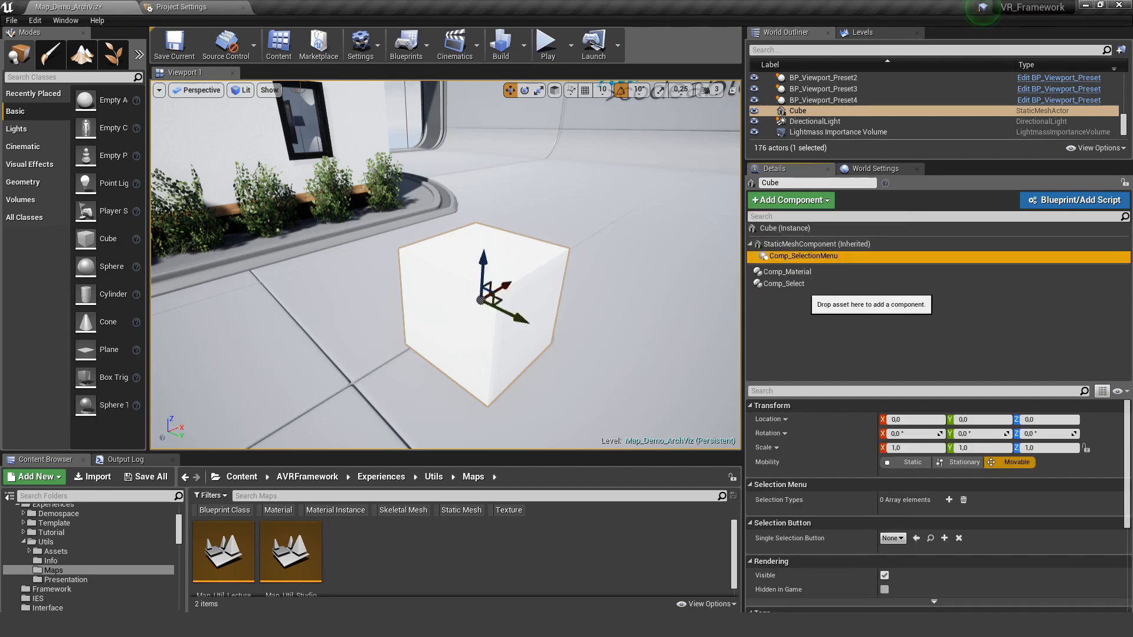
{"action": "mouse_move", "coordinate": [804, 256]}
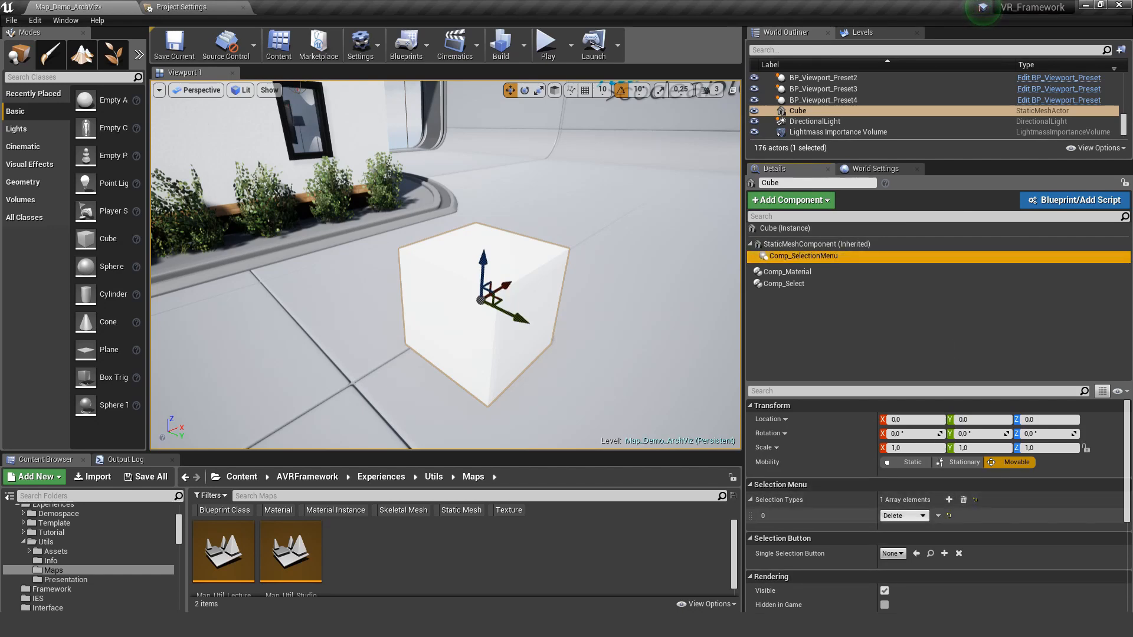
{"action": "left_click", "coordinate": [904, 516]}
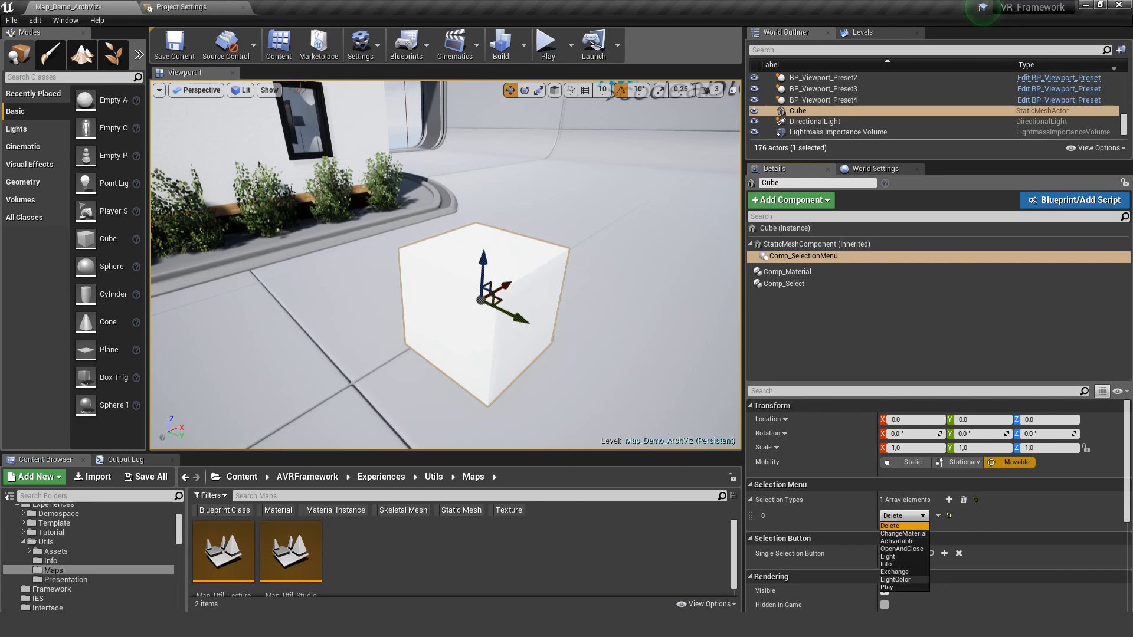
{"action": "left_click", "coordinate": [903, 533]}
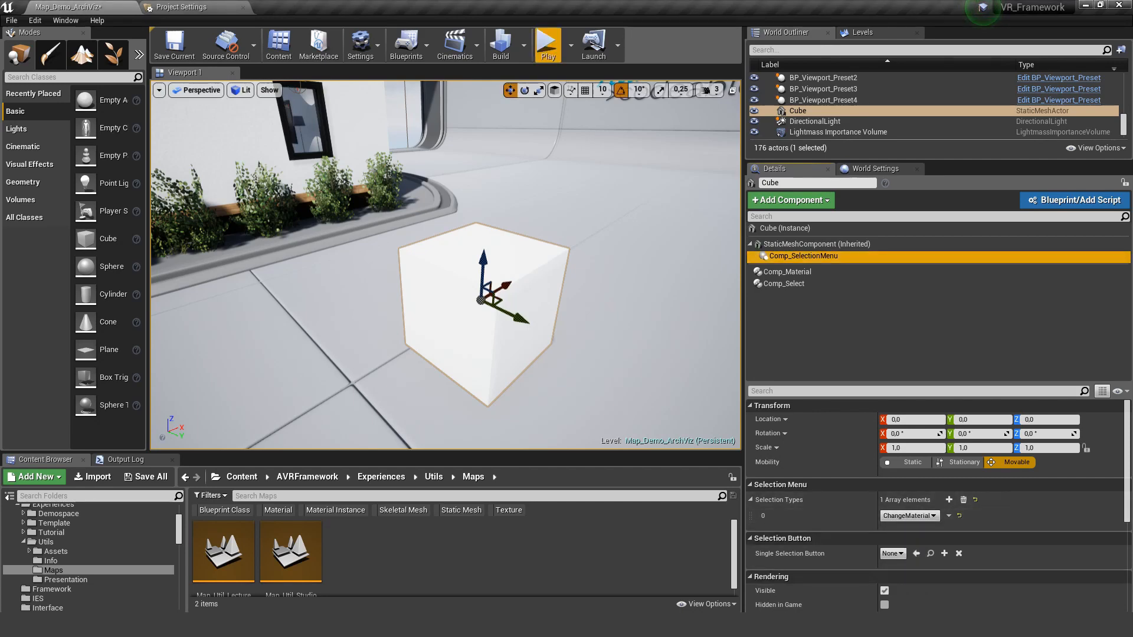
{"action": "left_click", "coordinate": [547, 41]}
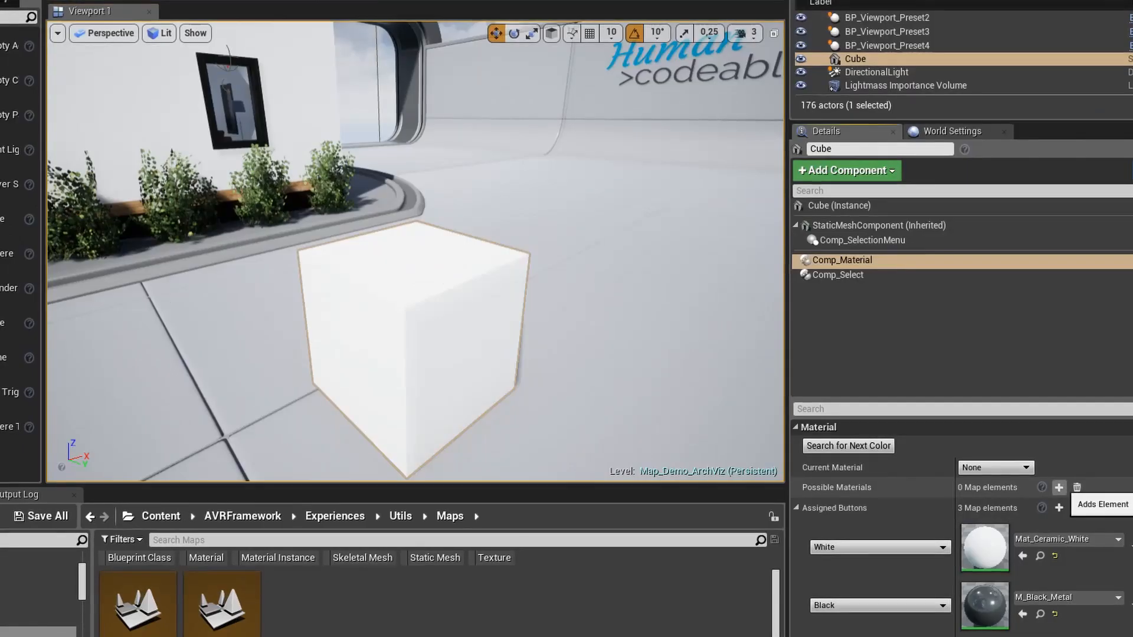
- Add possible material entries White, Black and Orange and expand White's map
{"action": "left_click", "coordinate": [1057, 487]}
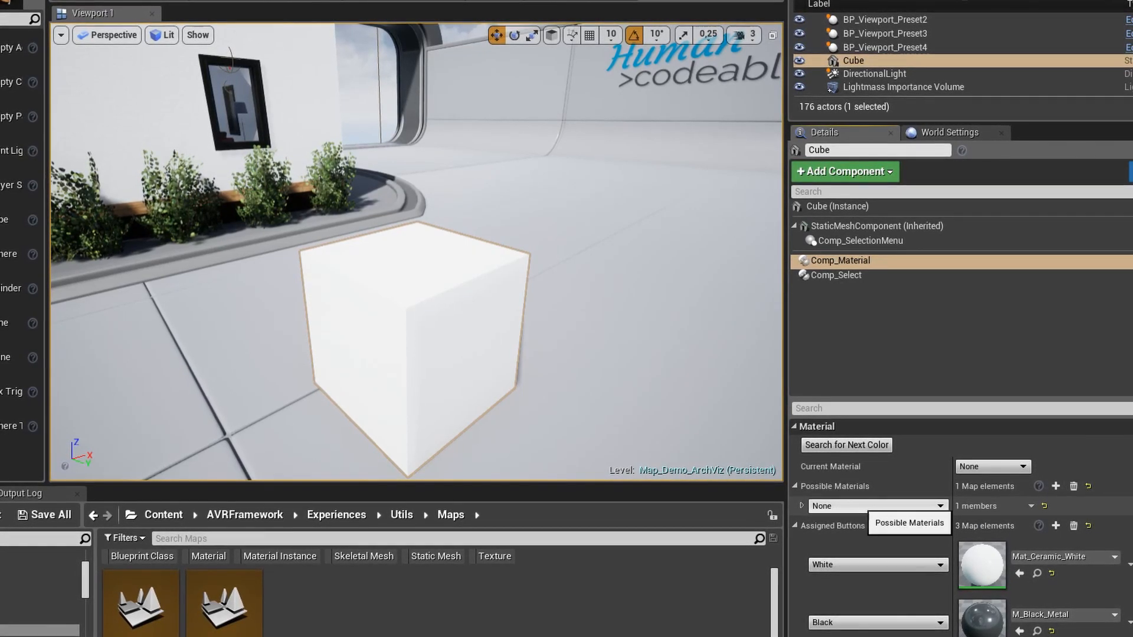
{"action": "left_click", "coordinate": [876, 505]}
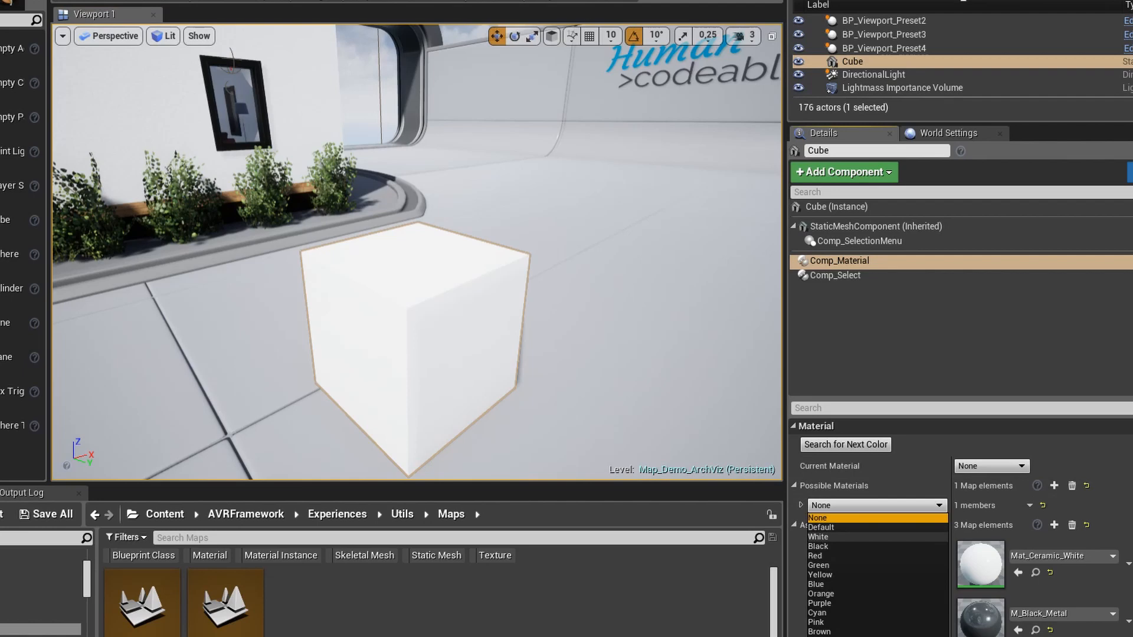
{"action": "left_click", "coordinate": [817, 536]}
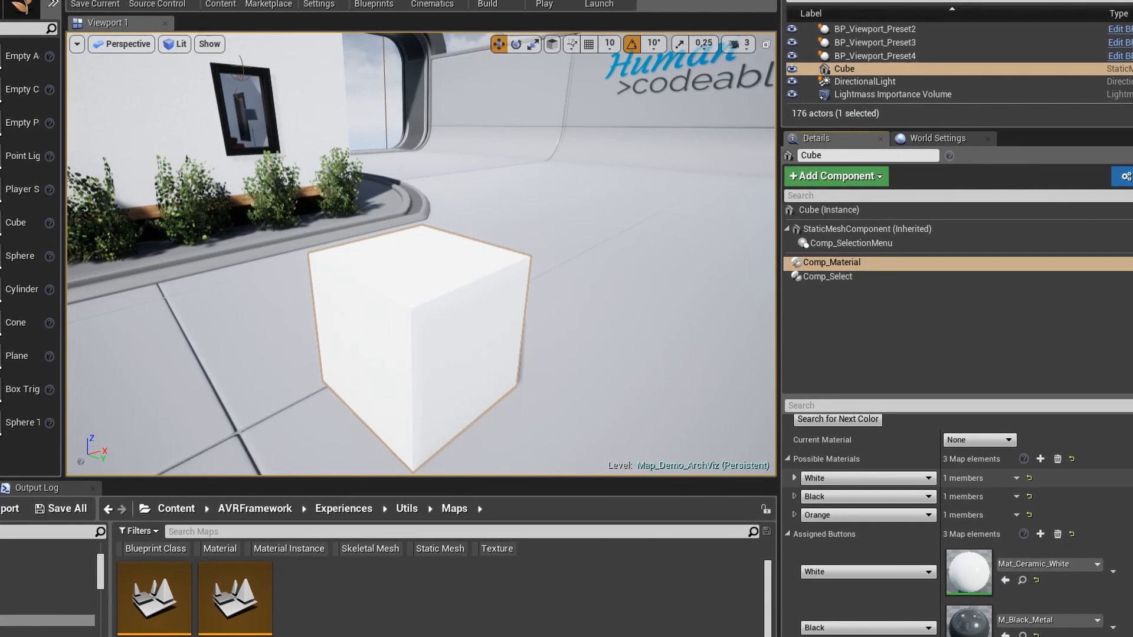
{"action": "left_click", "coordinate": [788, 478]}
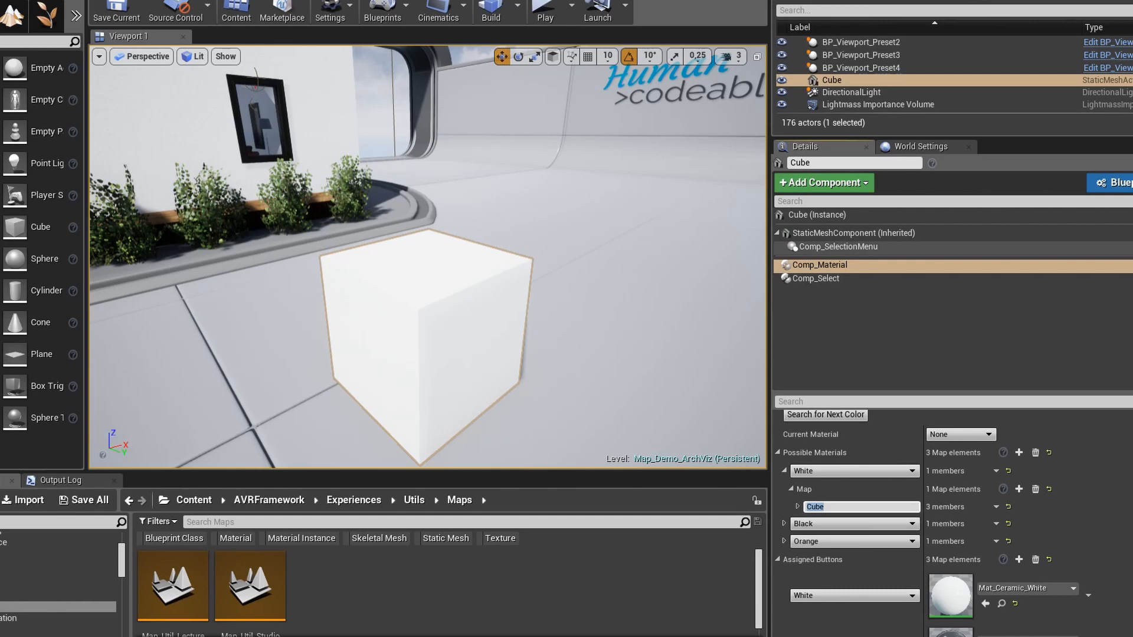
- Give the Cube's StaticMeshComponent a component tag named Cube
{"action": "left_click", "coordinate": [852, 232]}
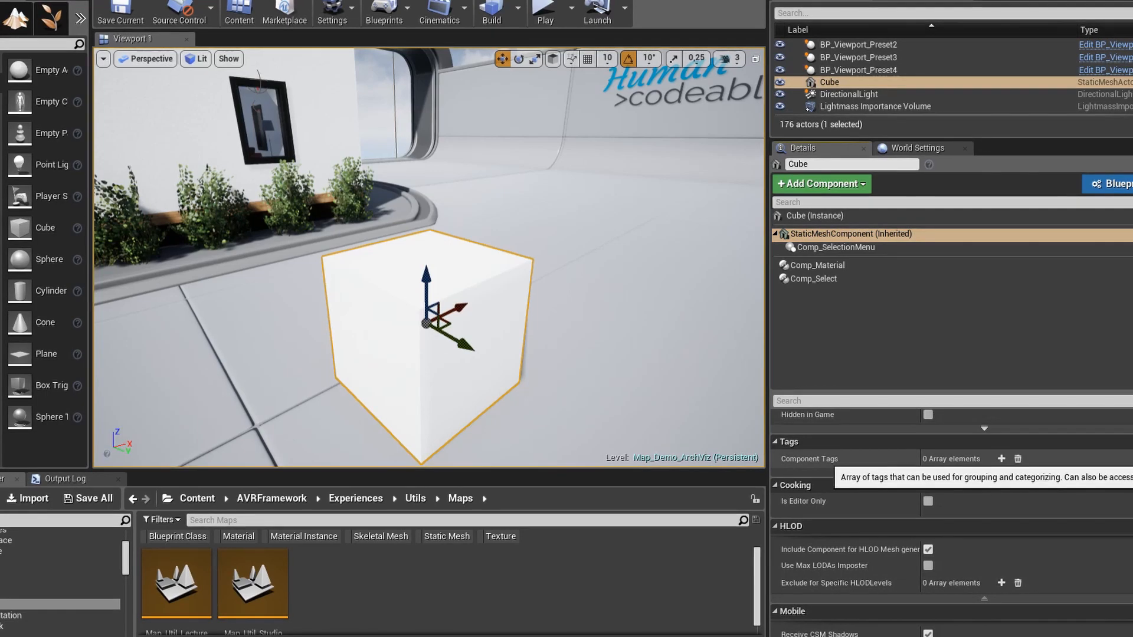
{"action": "left_click", "coordinate": [1000, 457]}
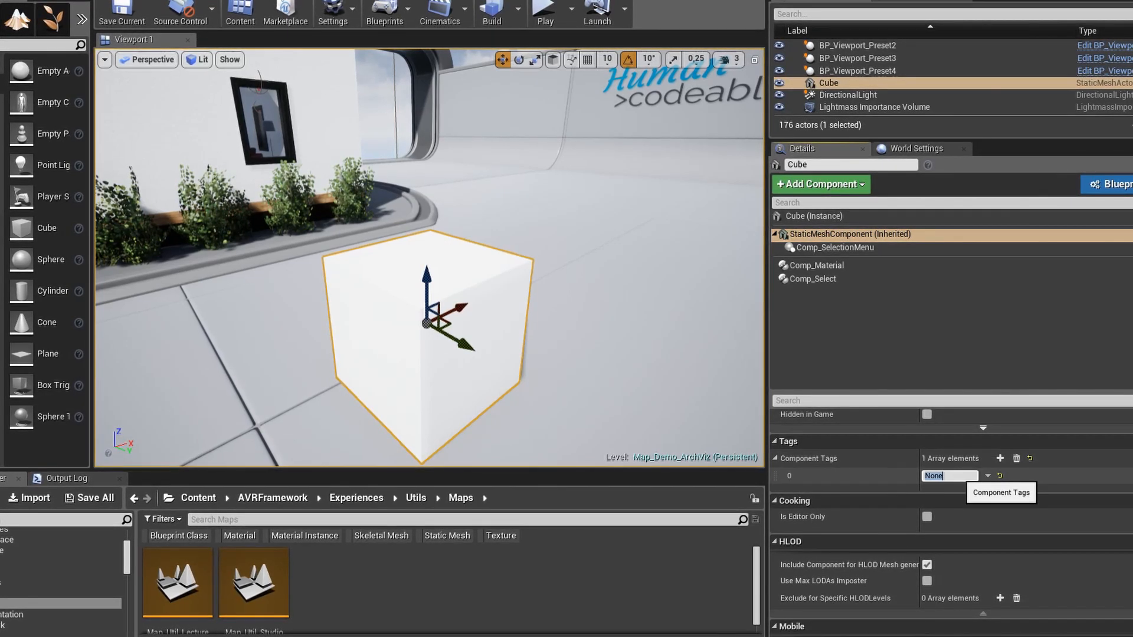
{"action": "type", "text": "Cube"}
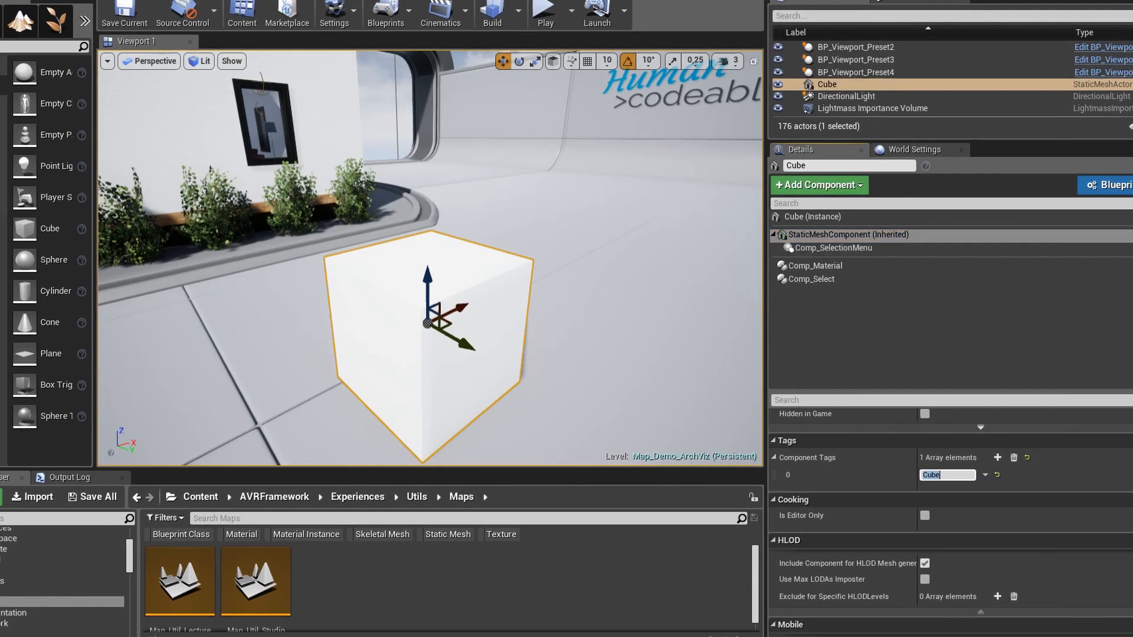
{"action": "mouse_move", "coordinate": [814, 253]}
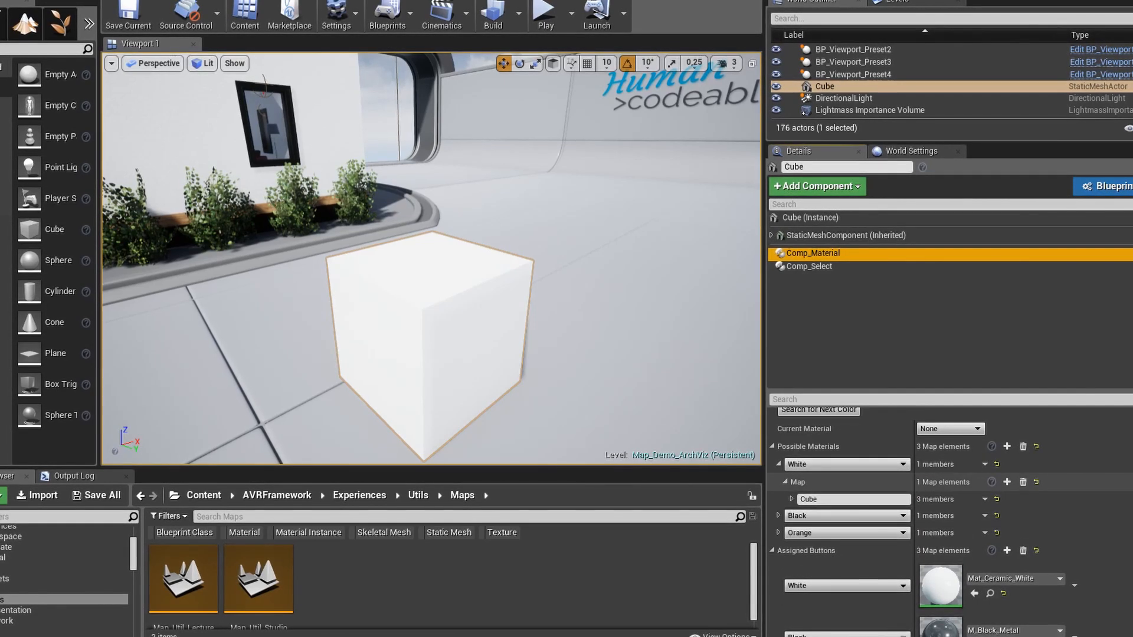
- Add a material slot to White's Cube mapping and pick a white material for it
{"action": "left_click", "coordinate": [791, 499]}
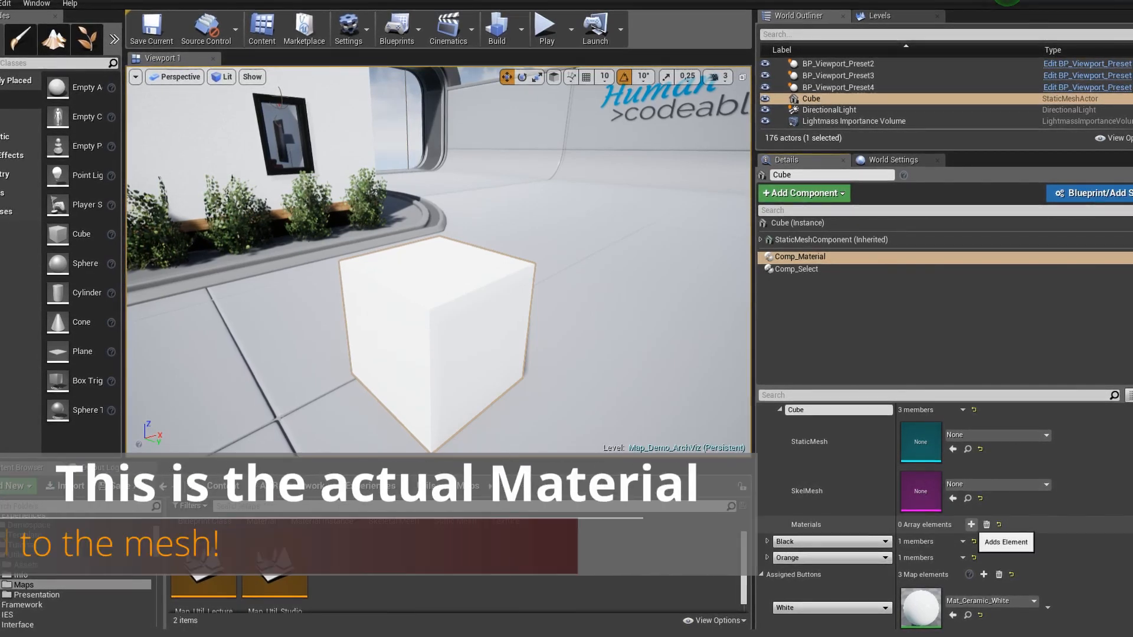
{"action": "left_click", "coordinate": [971, 524]}
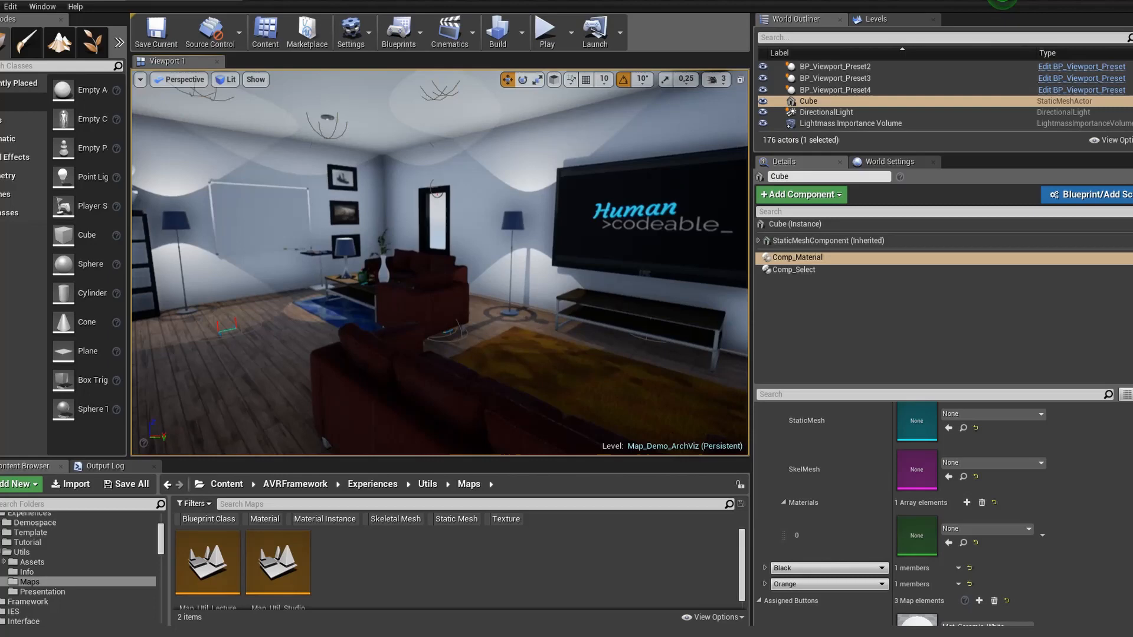
{"action": "left_click", "coordinate": [847, 101]}
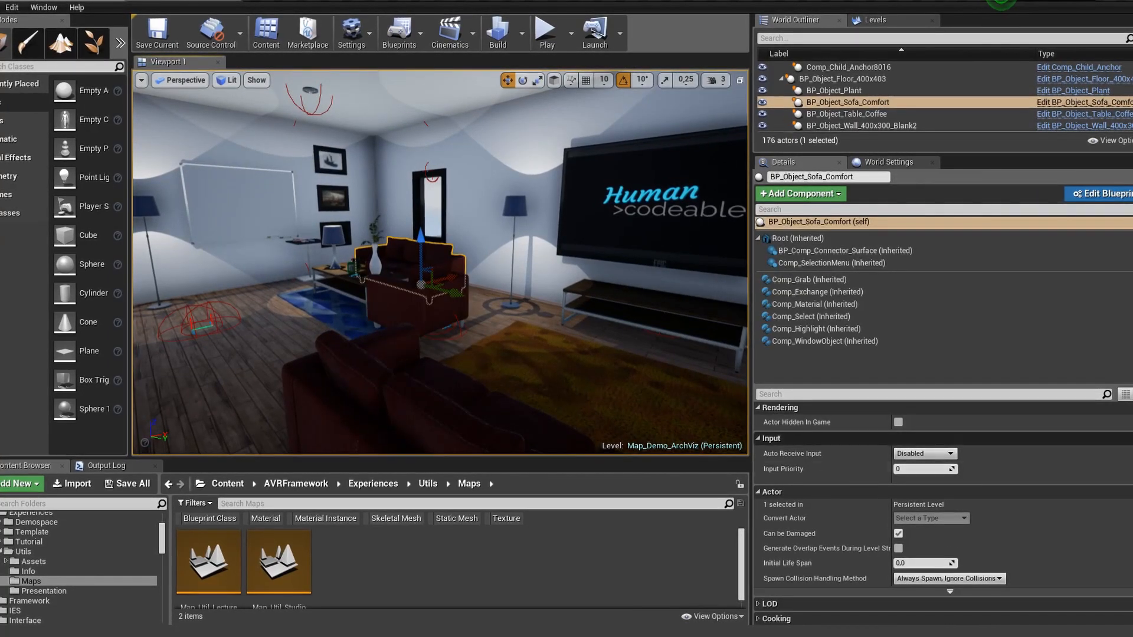
{"action": "mouse_move", "coordinate": [798, 238]}
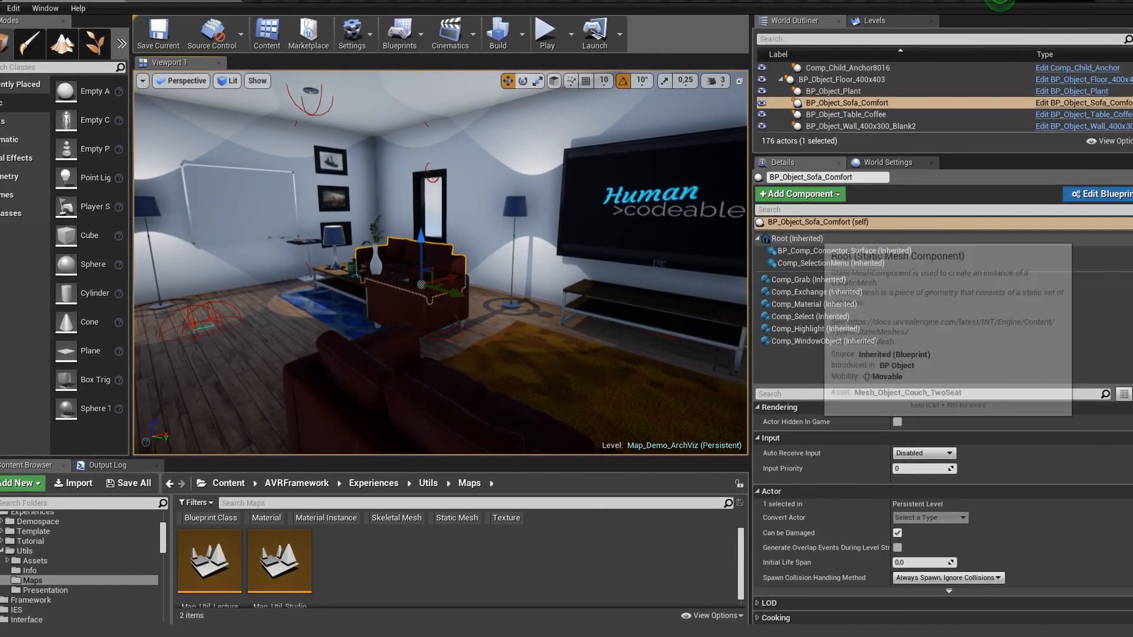
{"action": "left_click", "coordinate": [796, 239]}
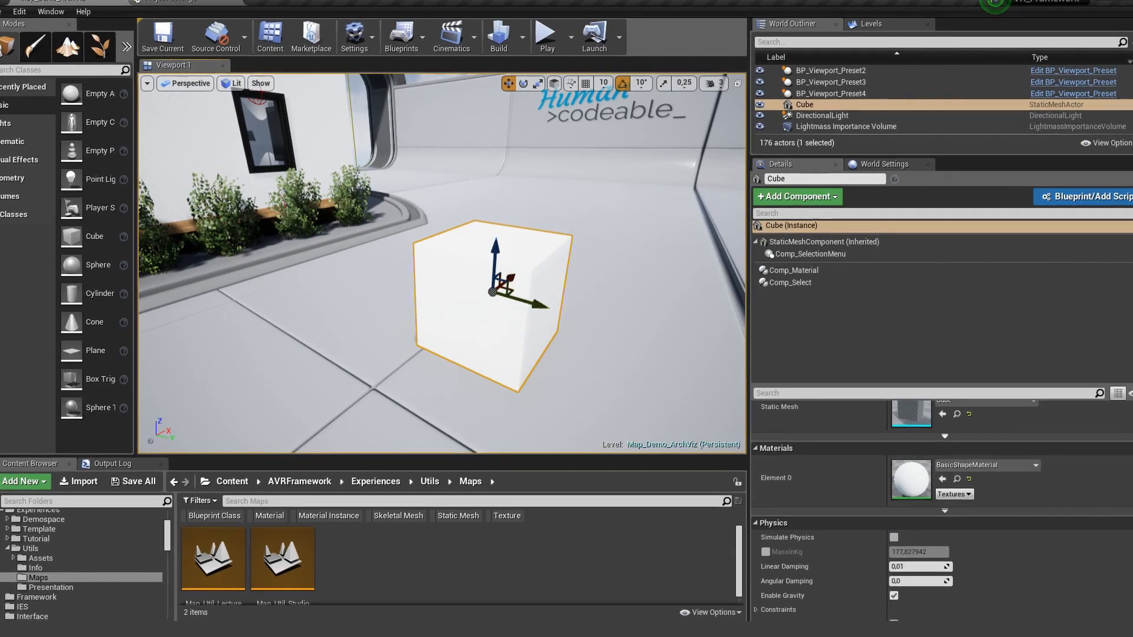
{"action": "left_click", "coordinate": [793, 271]}
{"action": "type", "text": "w"}
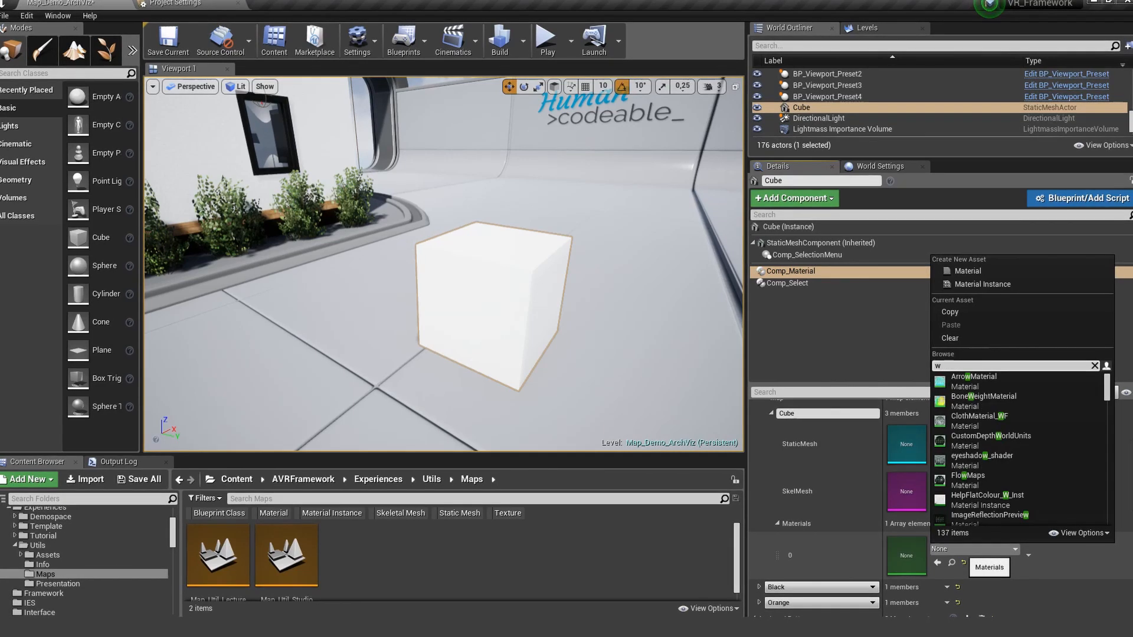
{"action": "type", "text": "hite"}
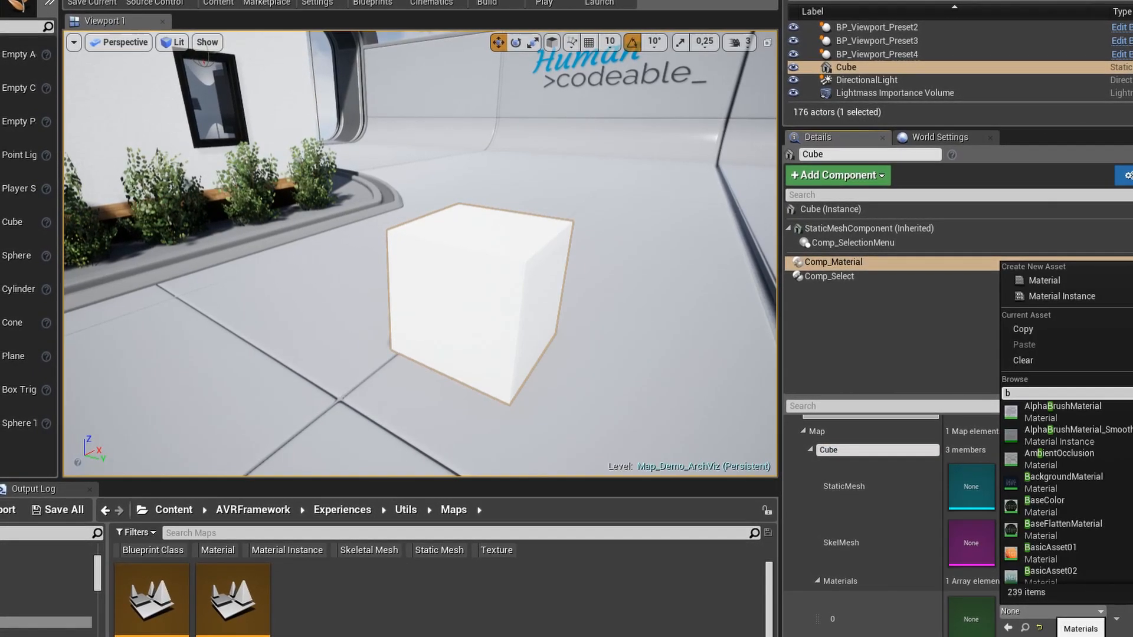
- Map a black material under Black and an orange material under Orange for the Cube tag
{"action": "type", "text": "lack"}
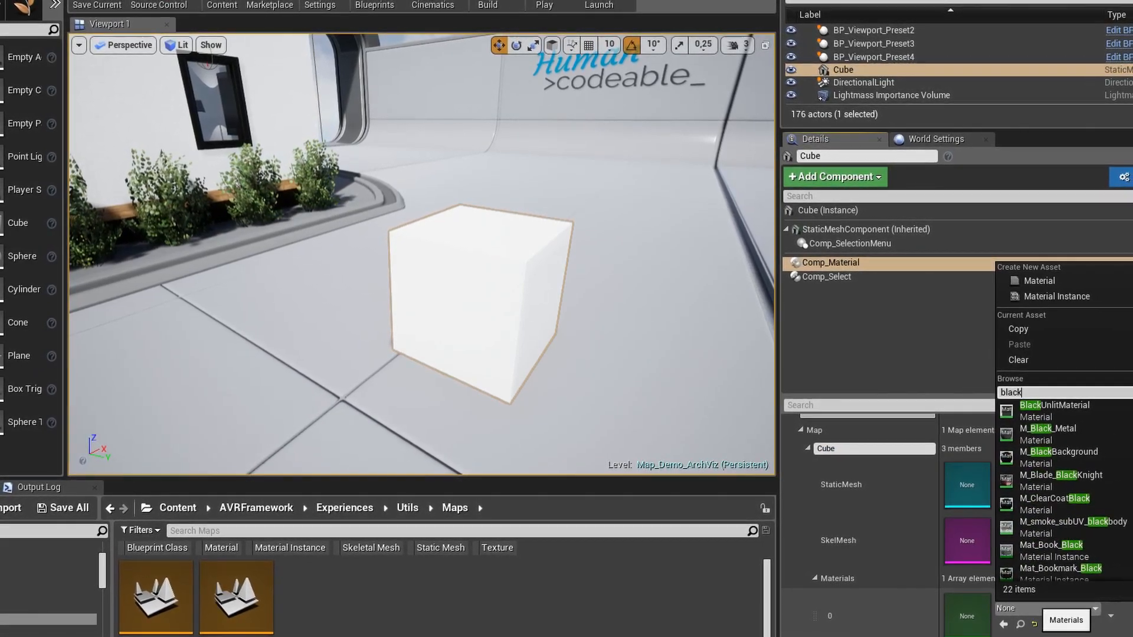
{"action": "left_click", "coordinate": [1054, 428]}
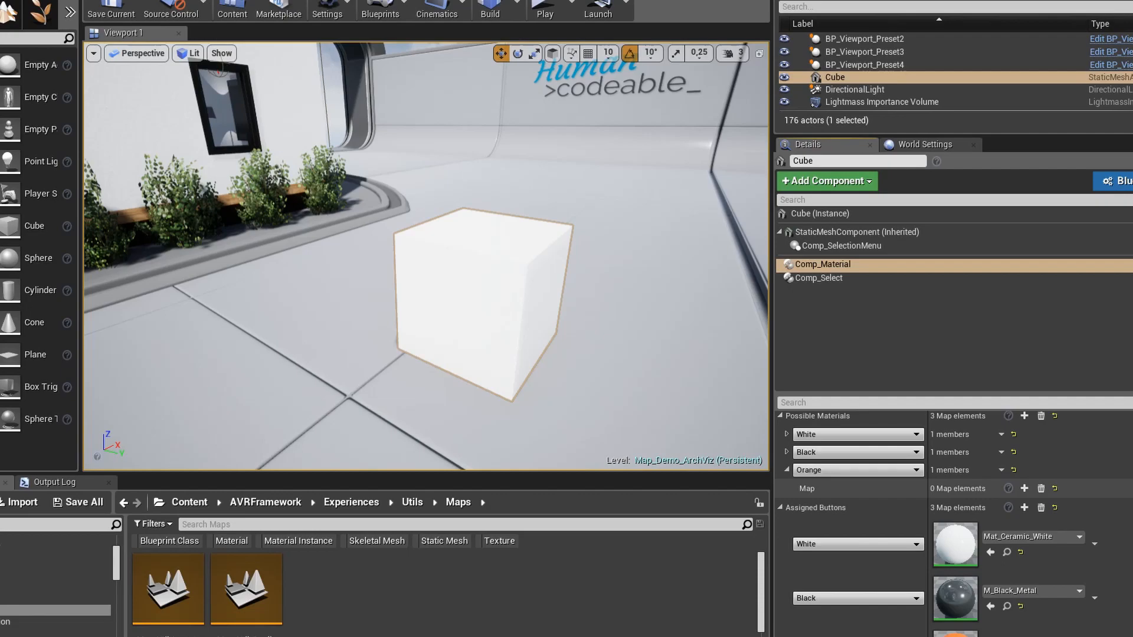
{"action": "left_click", "coordinate": [780, 488]}
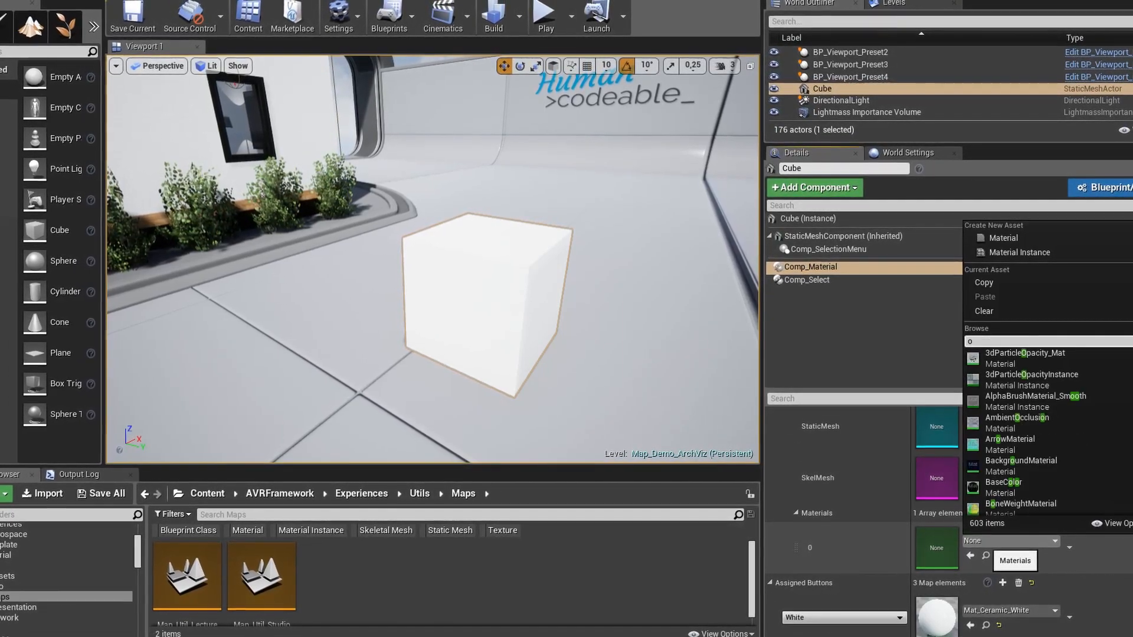
{"action": "type", "text": "orang"}
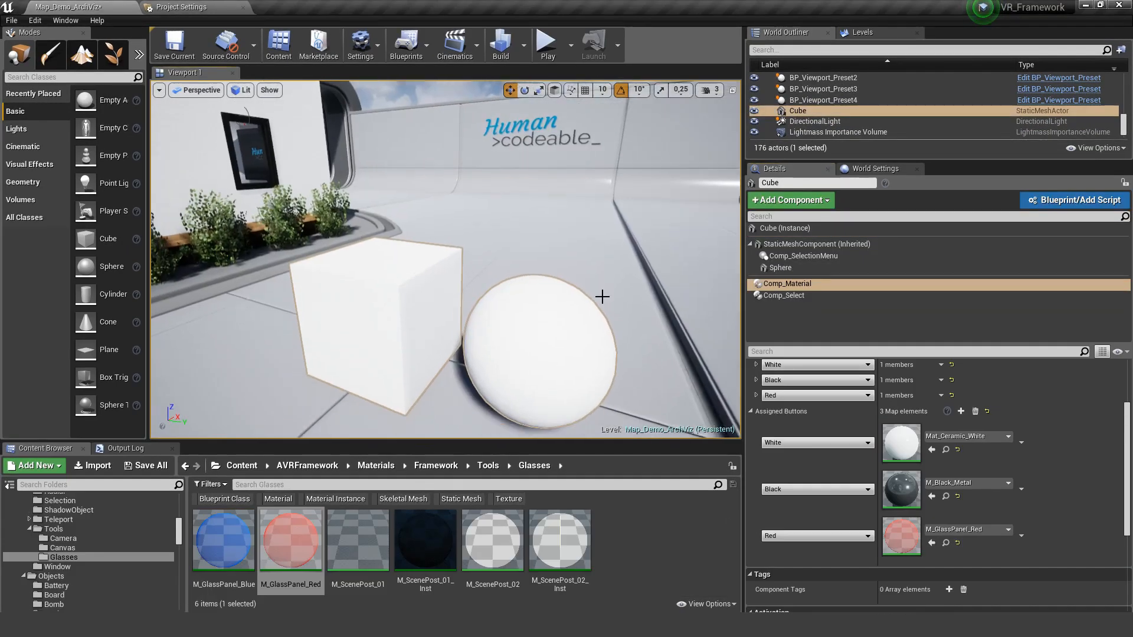
{"action": "mouse_move", "coordinate": [548, 45]}
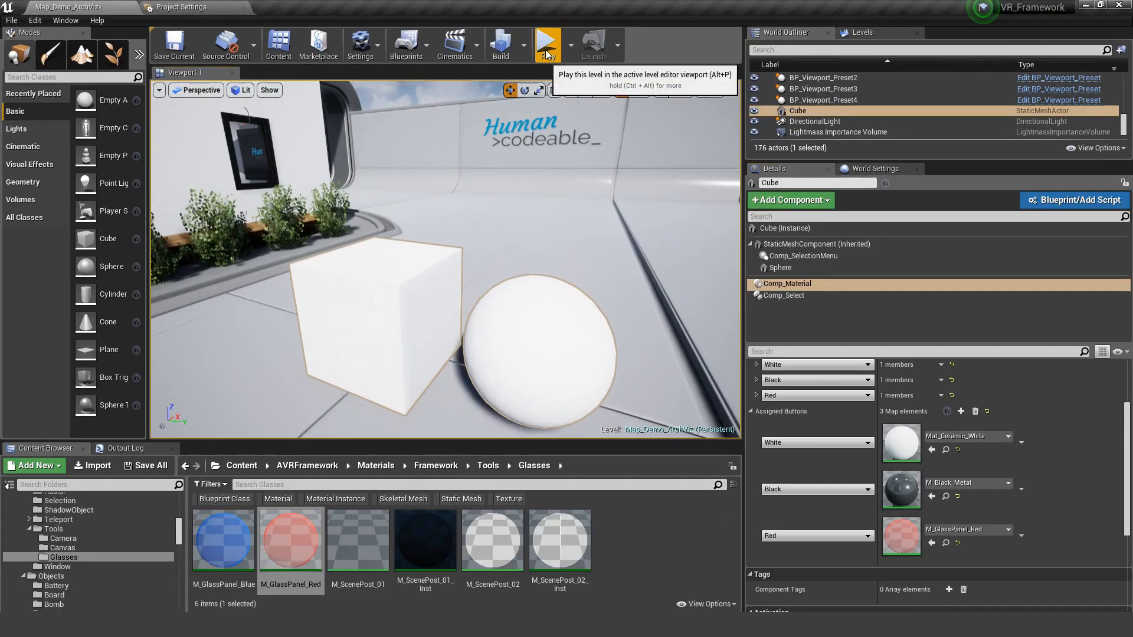
- Play the level to test the cube's material buttons
{"action": "left_click", "coordinate": [547, 43]}
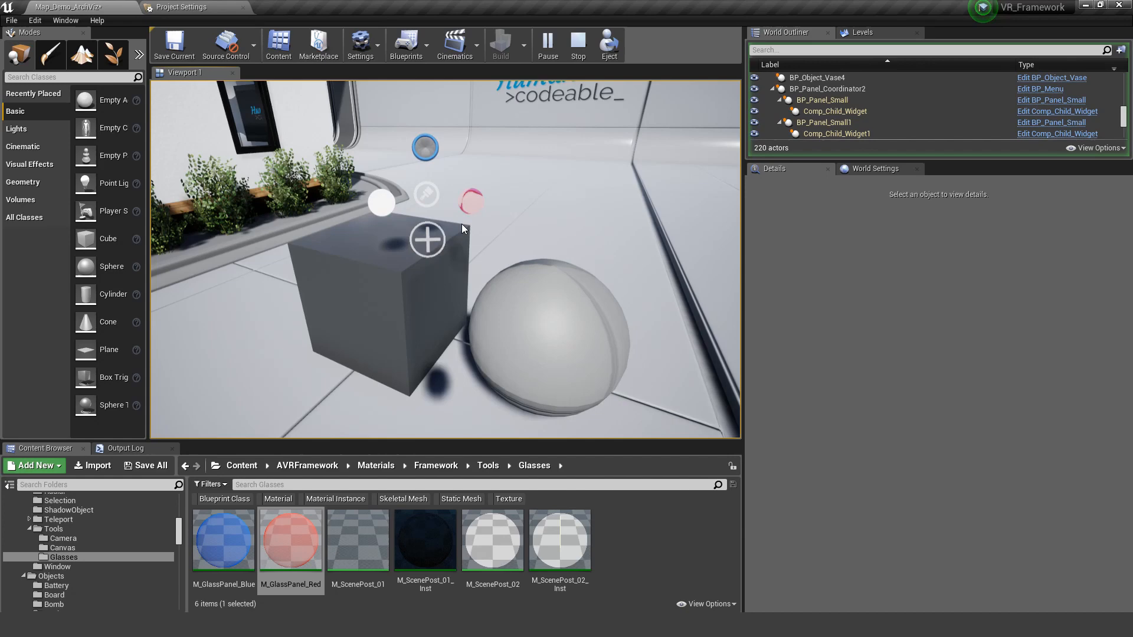
{"action": "mouse_move", "coordinate": [567, 306]}
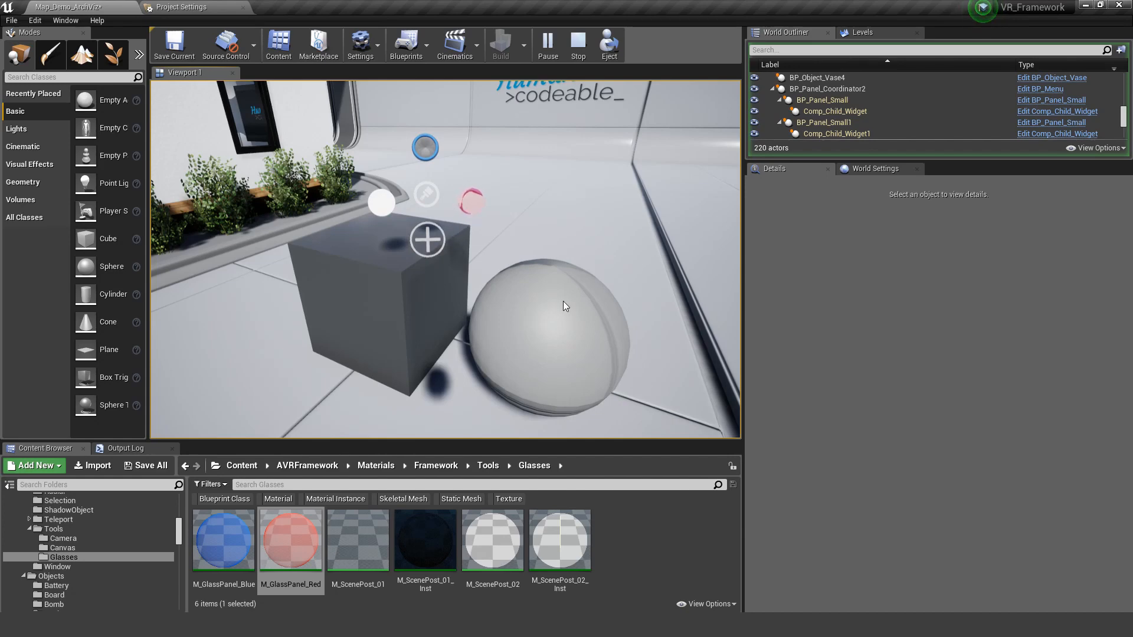
{"action": "mouse_move", "coordinate": [446, 281]}
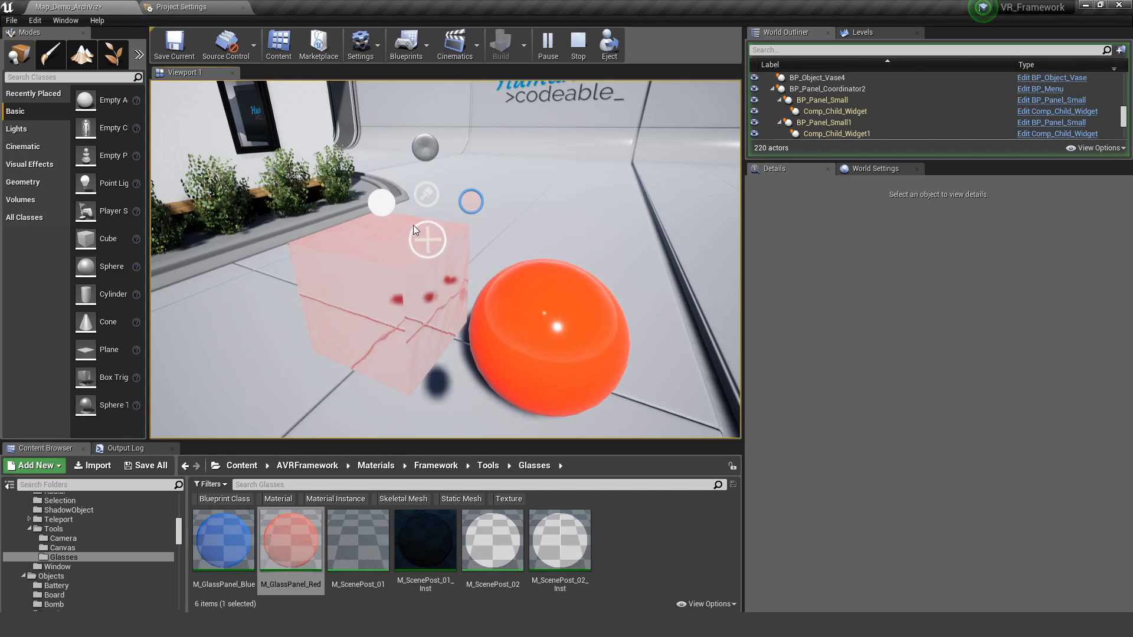
{"action": "mouse_move", "coordinate": [428, 149]}
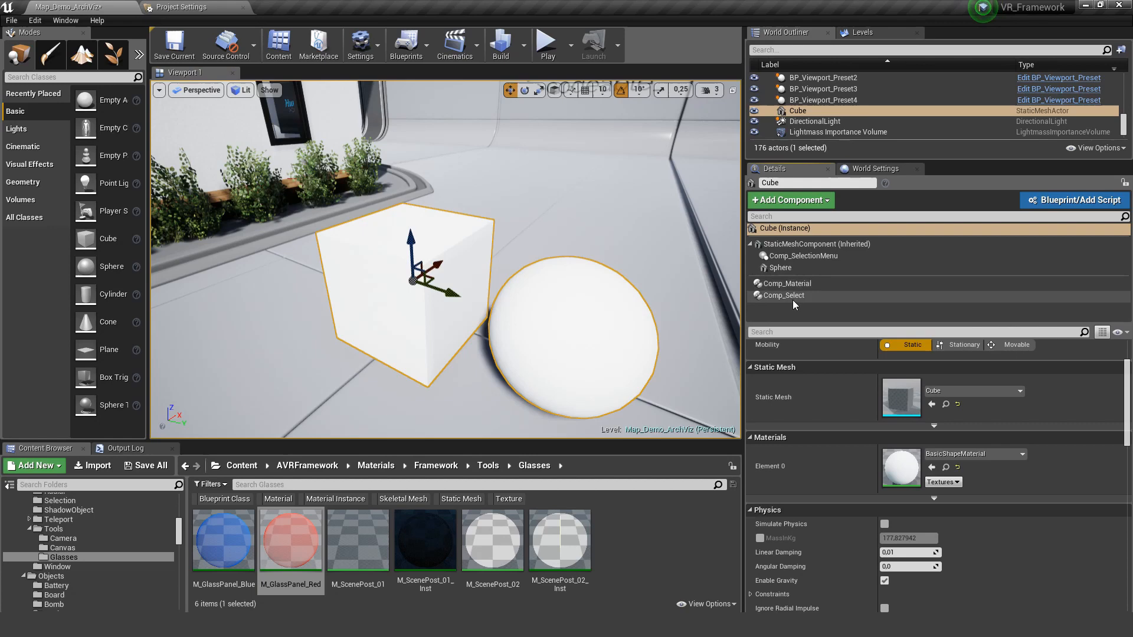
- Review the White mapping, retag the Sphere component as cube, and play the level again
{"action": "left_click", "coordinate": [786, 283]}
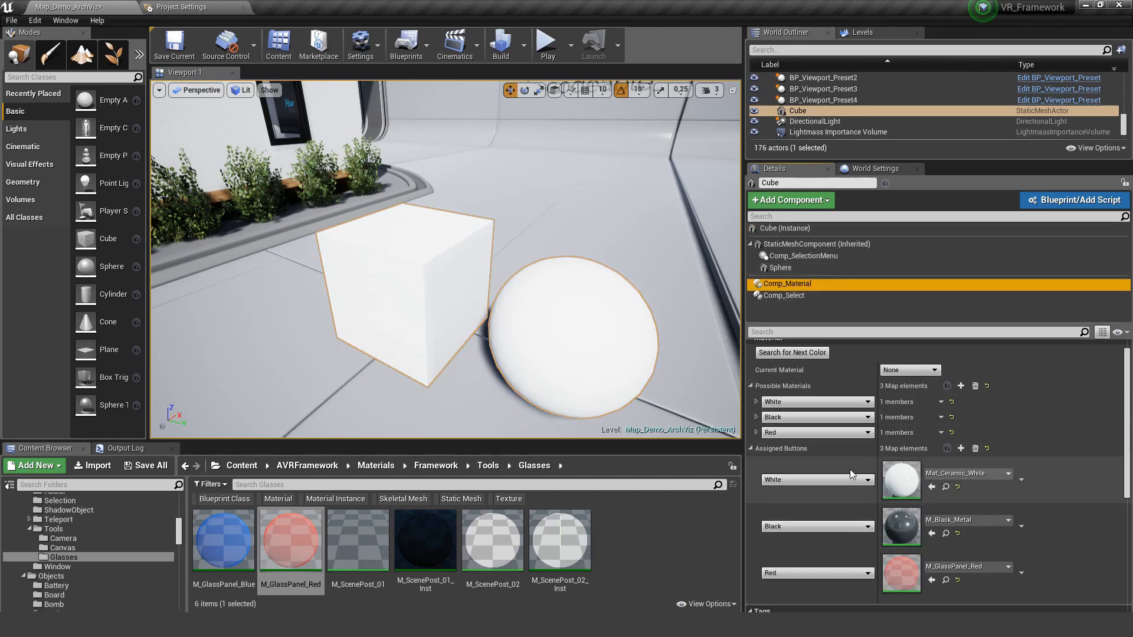
{"action": "mouse_move", "coordinate": [828, 401]}
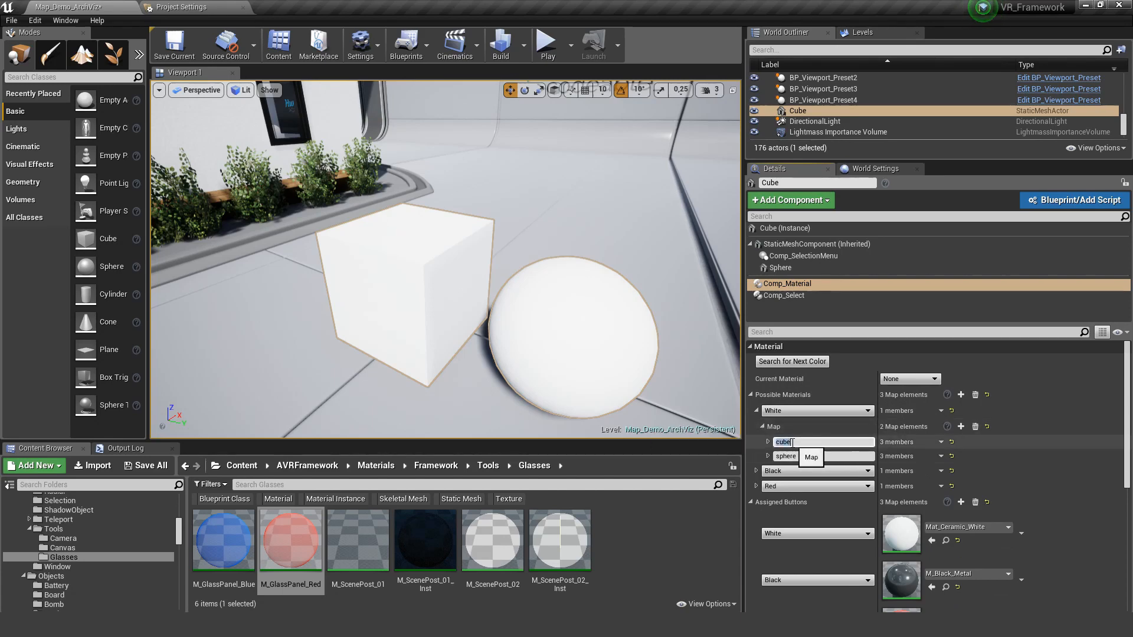
{"action": "left_click", "coordinate": [805, 455]}
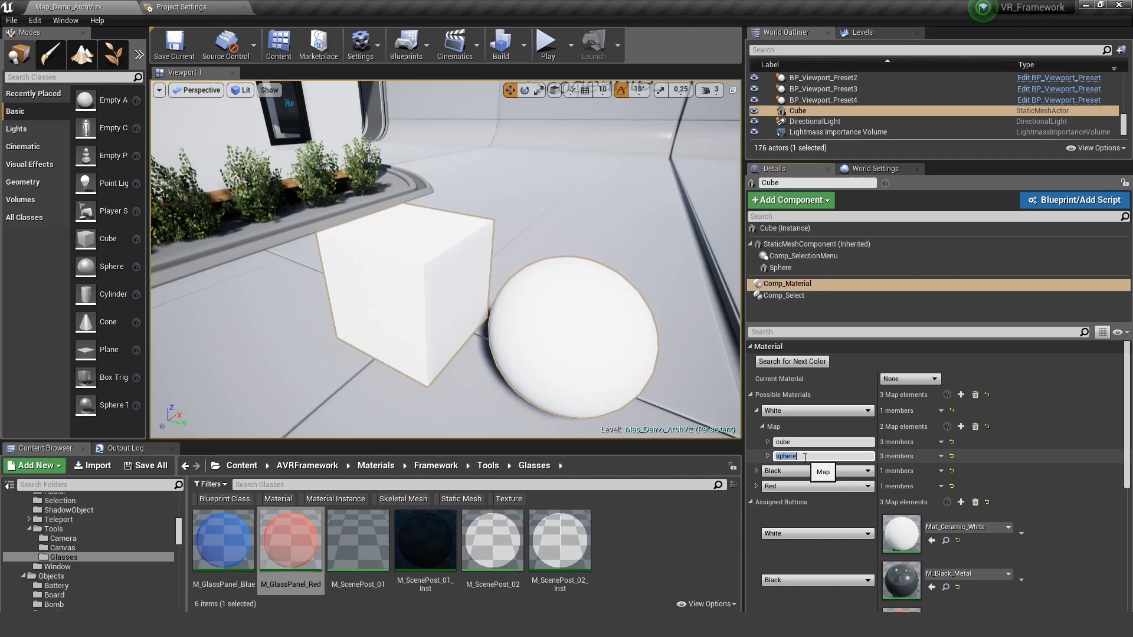
{"action": "left_click", "coordinate": [779, 267]}
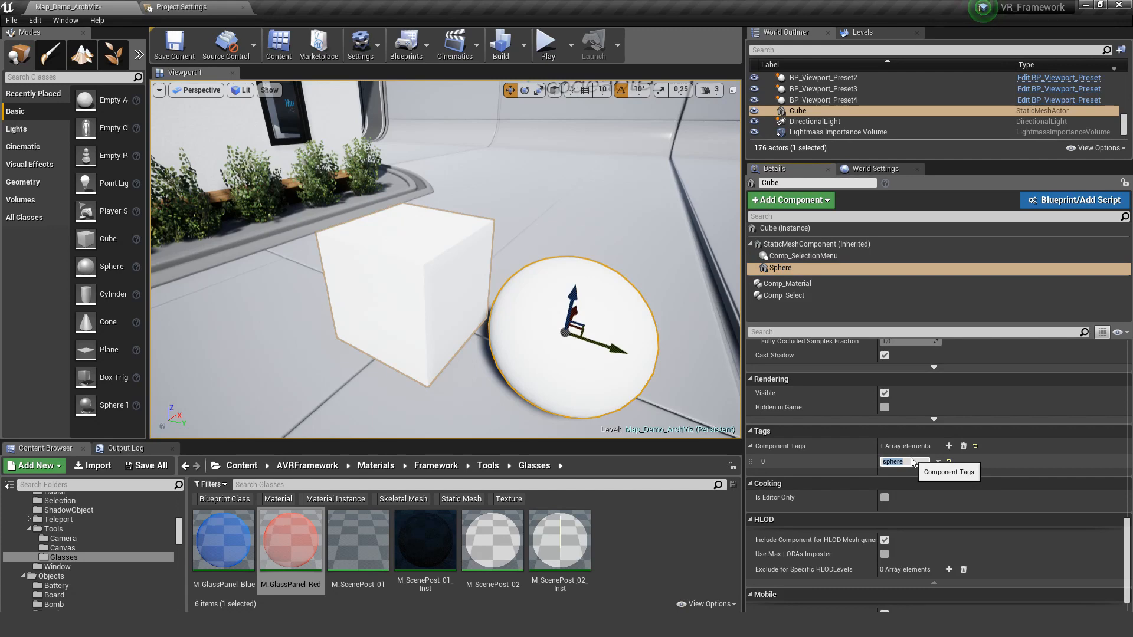
{"action": "type", "text": "cube"}
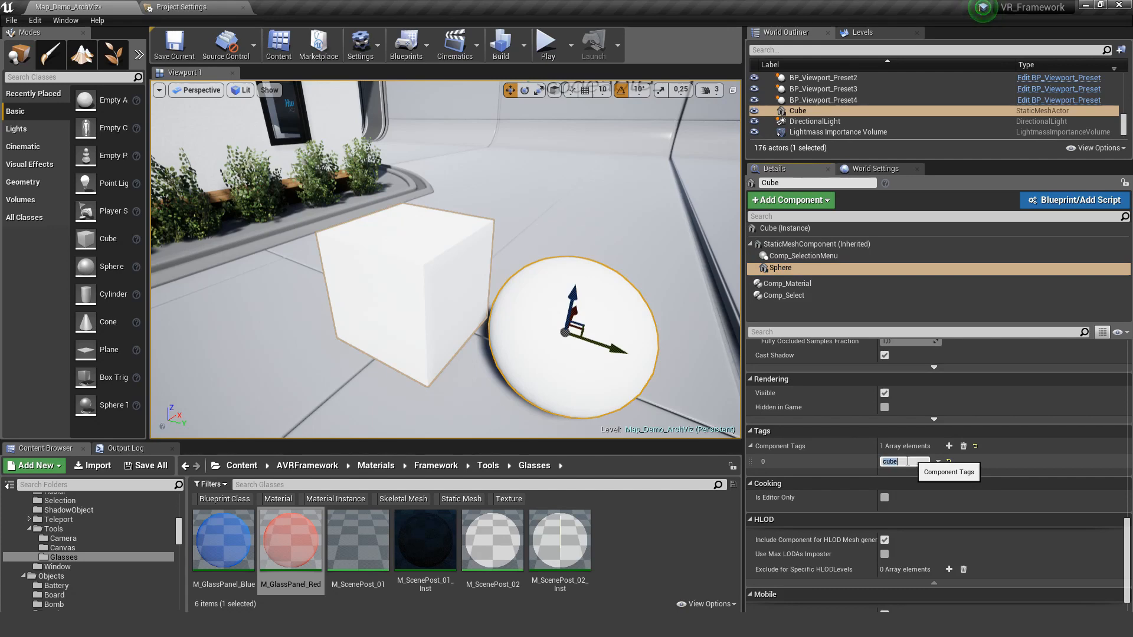
{"action": "left_click", "coordinate": [548, 40]}
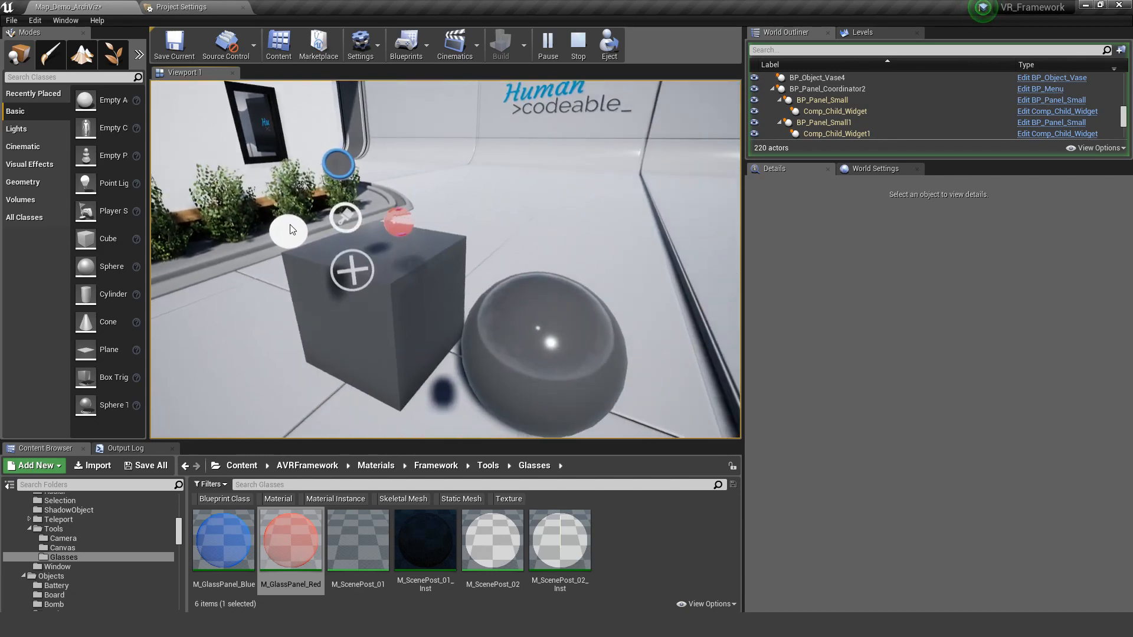
{"action": "mouse_move", "coordinate": [366, 250]}
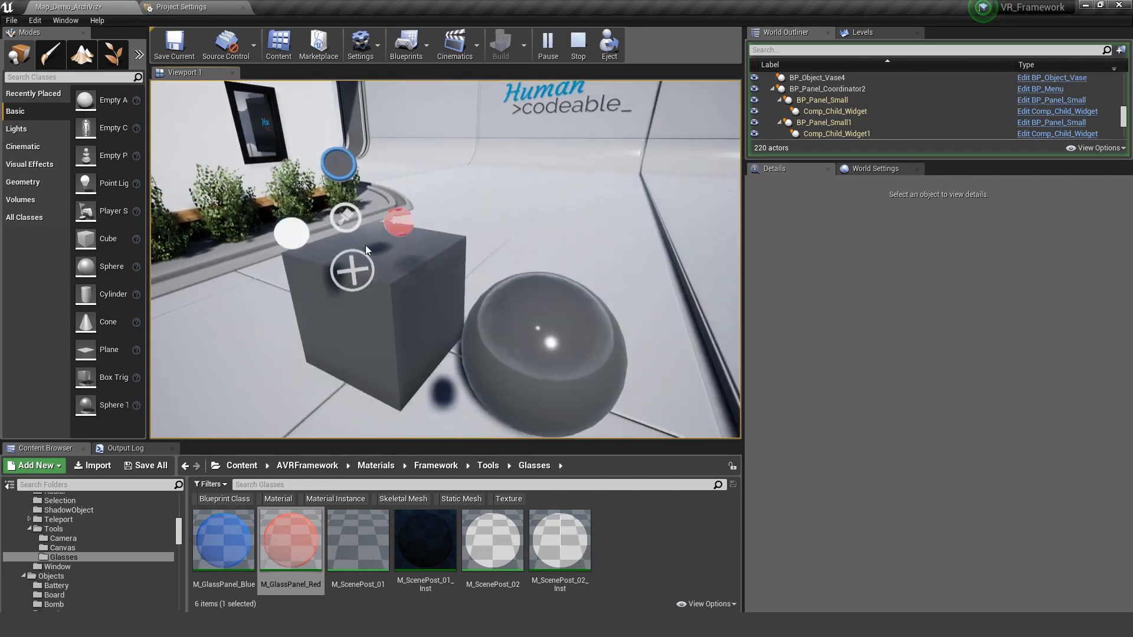
- Stop Play and add a Sphere1 component to the cube actor, placed left of the cube
{"action": "left_click", "coordinate": [578, 41]}
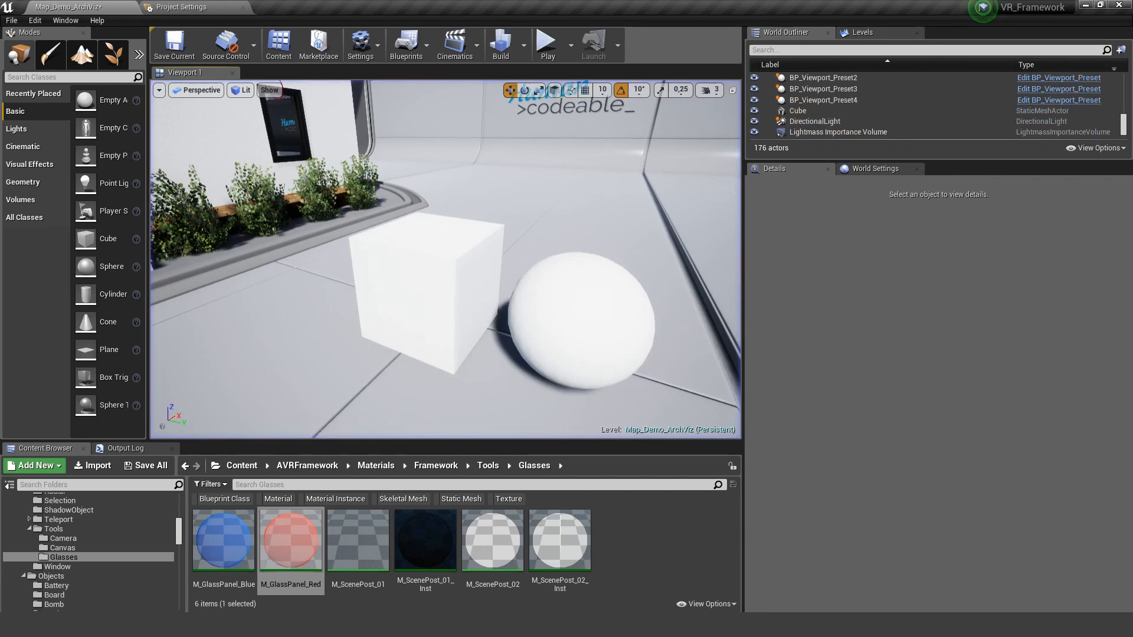
{"action": "left_click", "coordinate": [788, 200]}
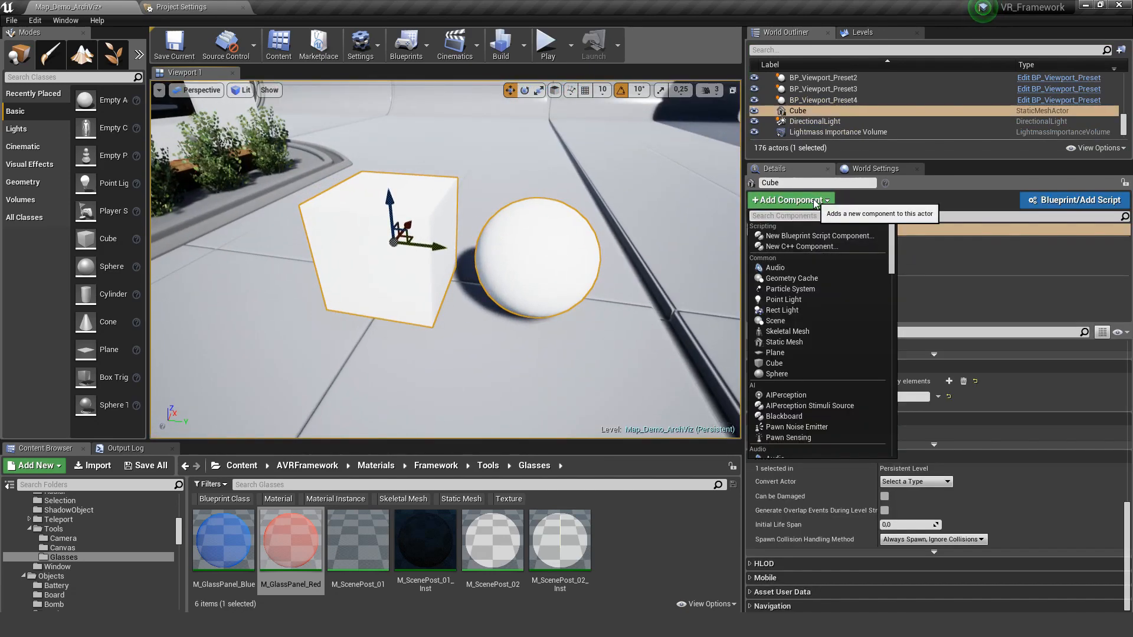
{"action": "mouse_move", "coordinate": [791, 373]}
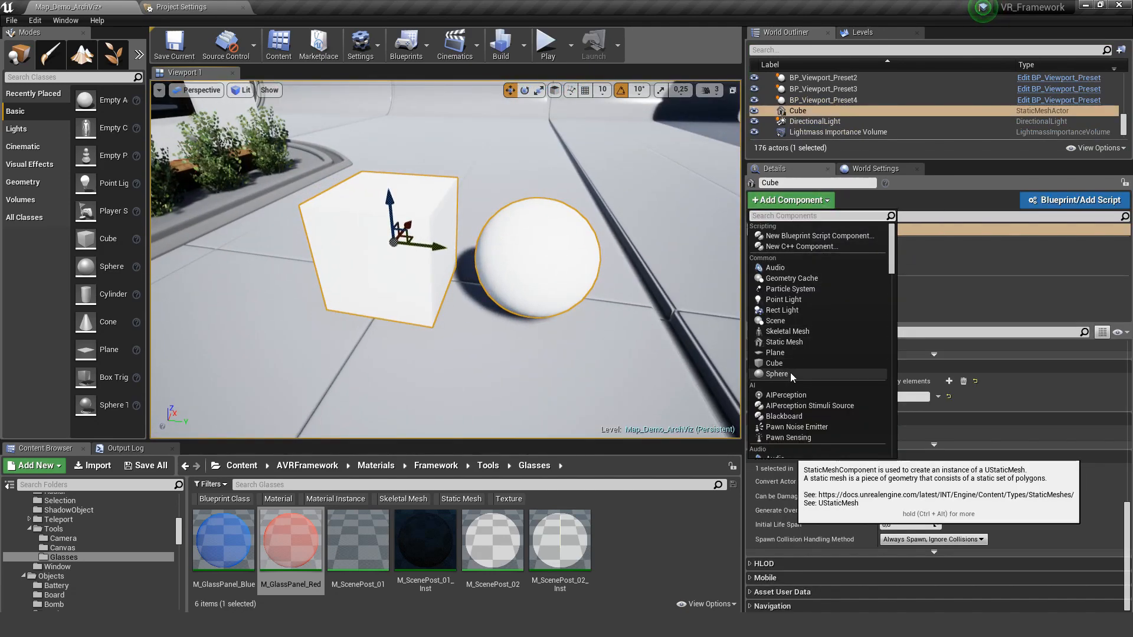
{"action": "left_click", "coordinate": [777, 372]}
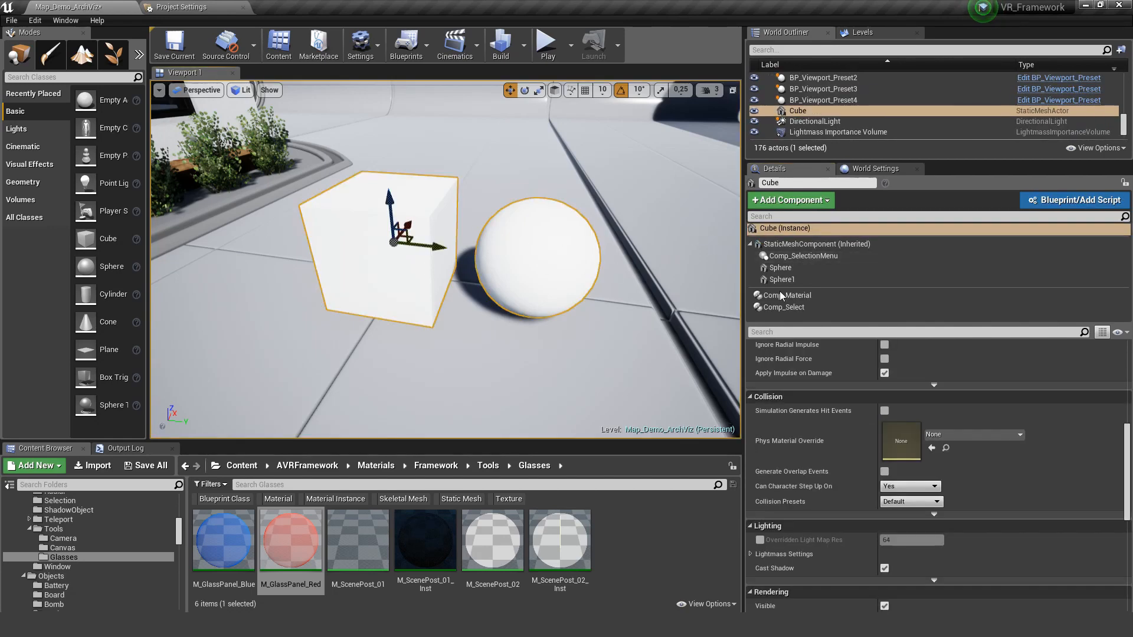
{"action": "left_click", "coordinate": [783, 279]}
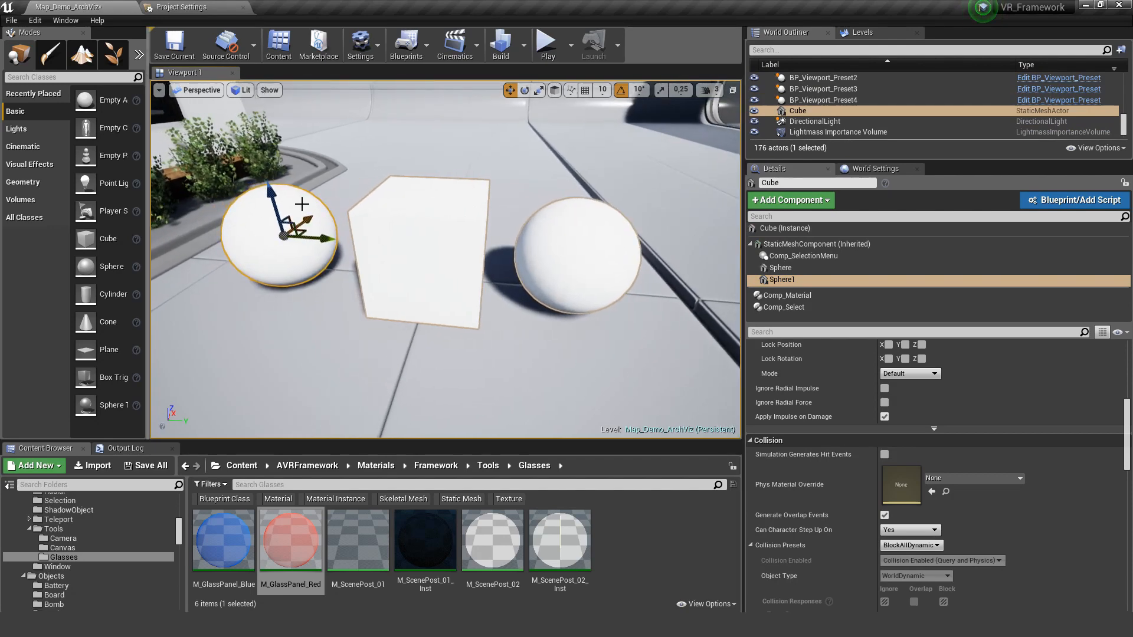
{"action": "mouse_move", "coordinate": [548, 45]}
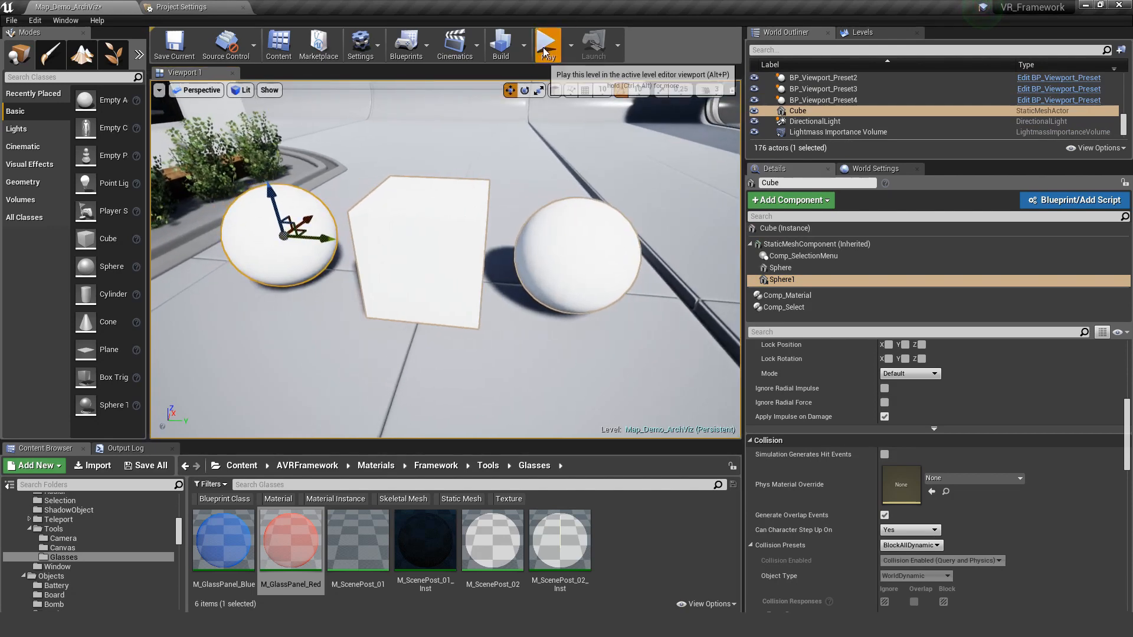
- Play the level and test the material buttons, the new sphere staying white
{"action": "left_click", "coordinate": [548, 42]}
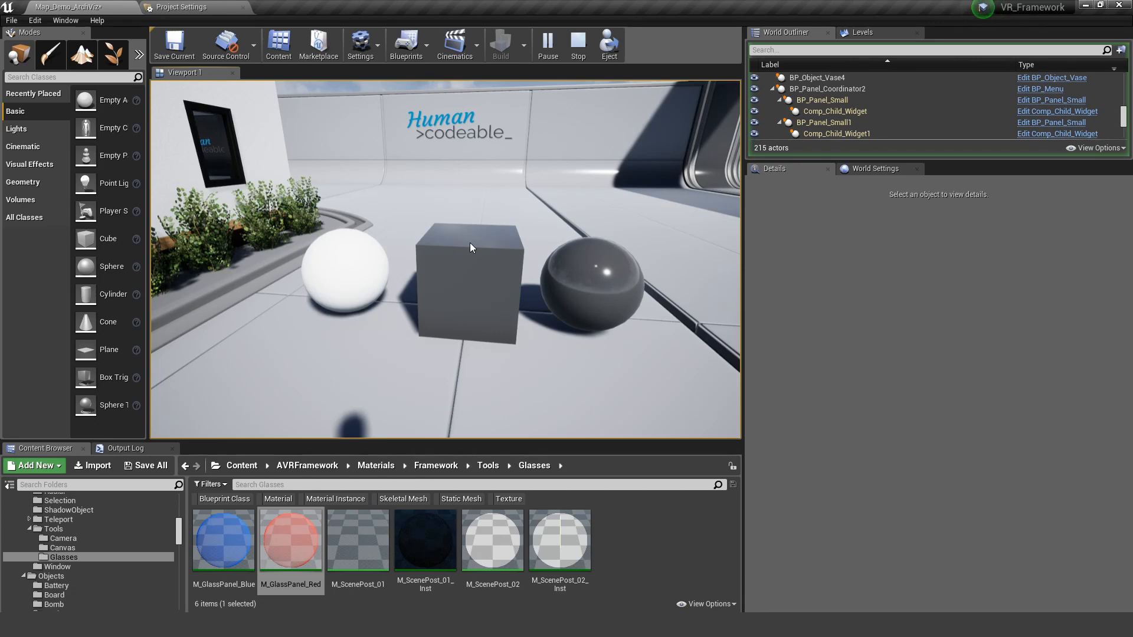
{"action": "left_click_drag", "start_coordinate": [469, 248], "coordinate": [332, 208]}
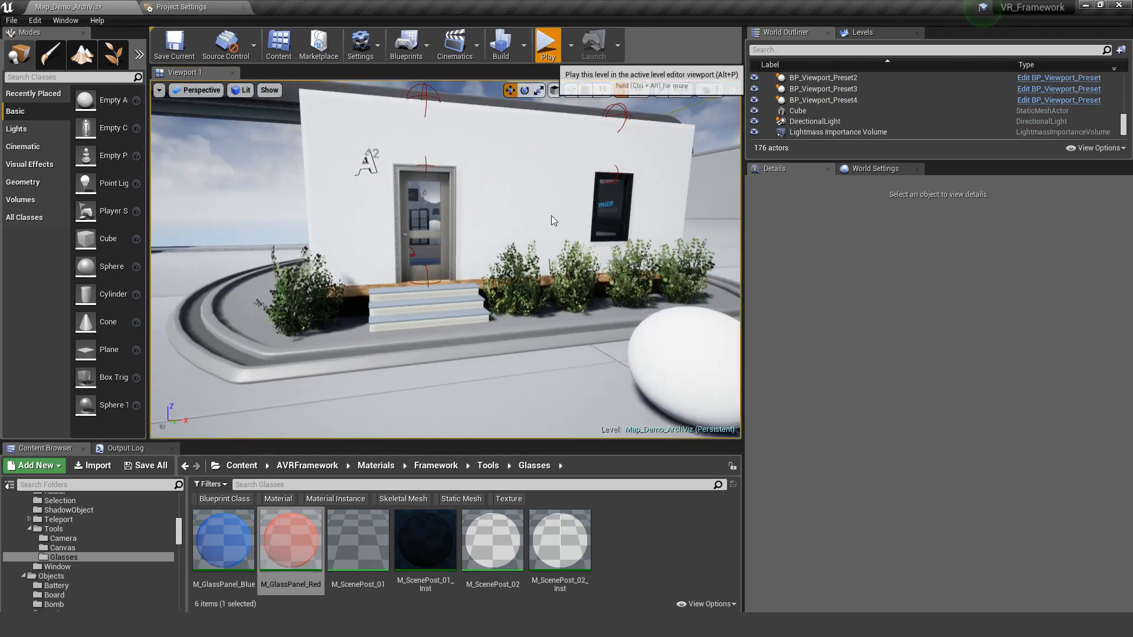
- Select the Cube actor and show Comp_Material's White > Map > cube entry with empty mesh slots
{"action": "left_click", "coordinate": [548, 40]}
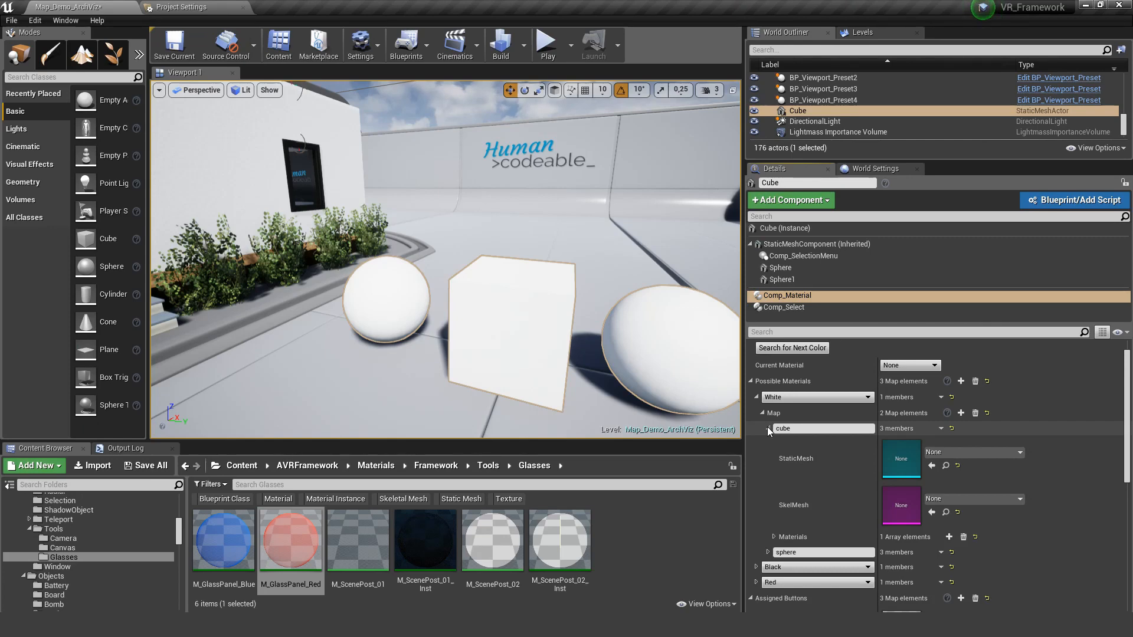
{"action": "scroll", "scroll_direction": "down", "scroll_amount": 3}
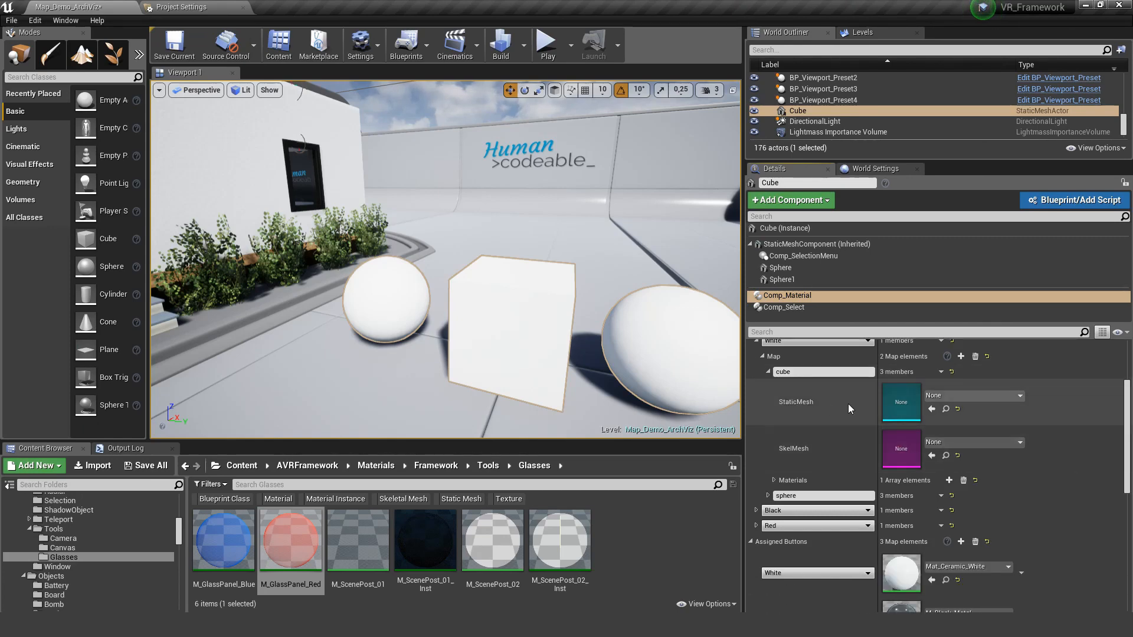
{"action": "mouse_move", "coordinate": [833, 414]}
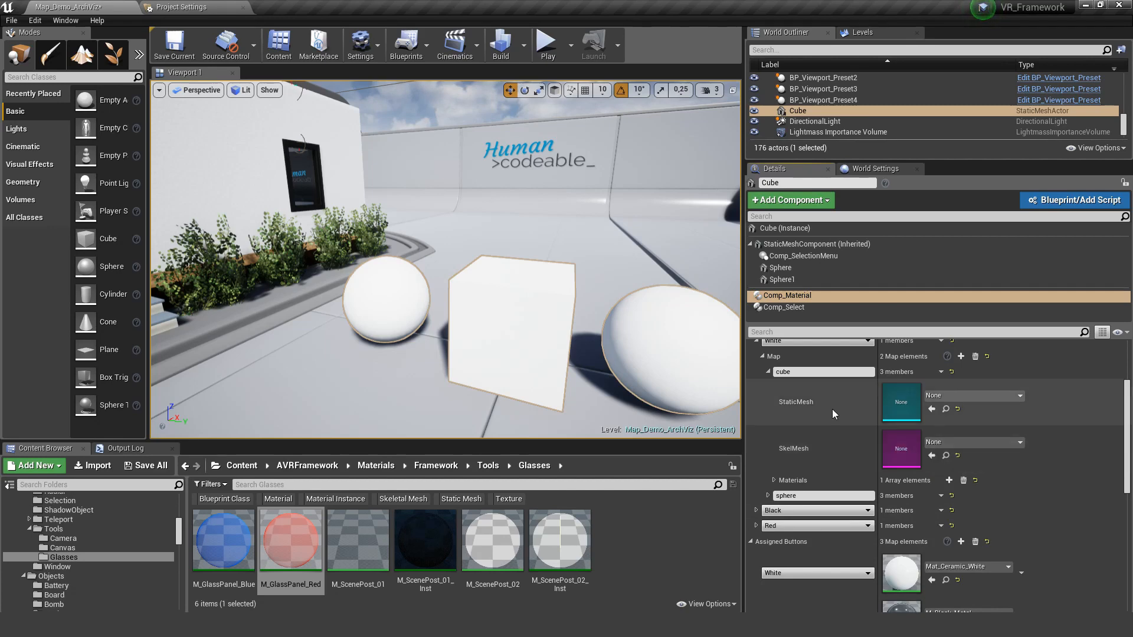
{"action": "mouse_move", "coordinate": [859, 442]}
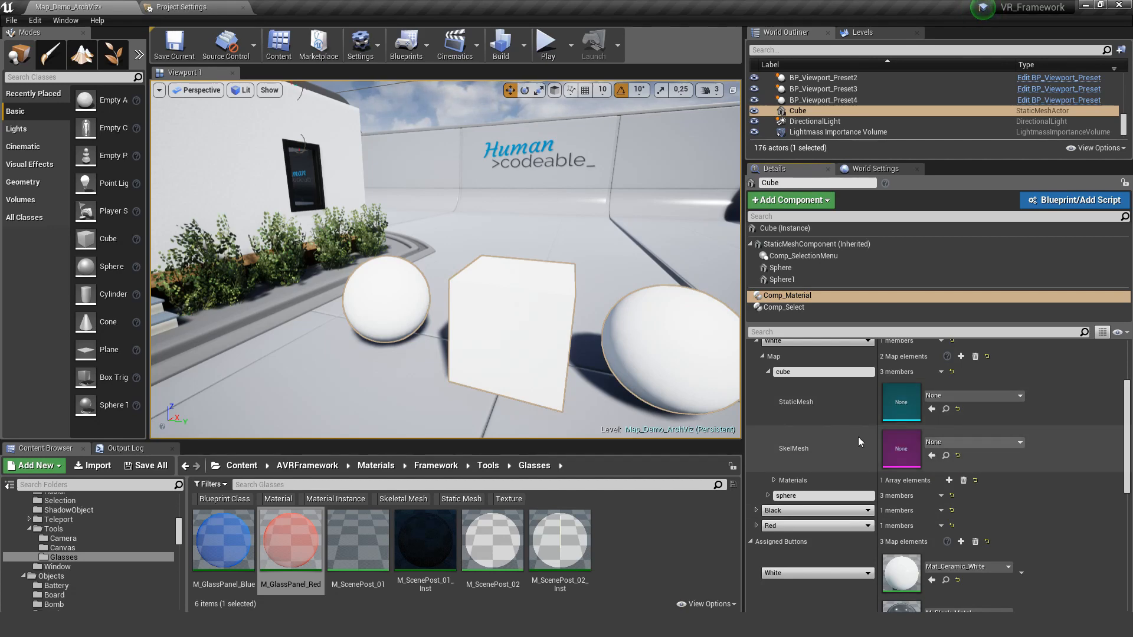
{"action": "mouse_move", "coordinate": [882, 444]}
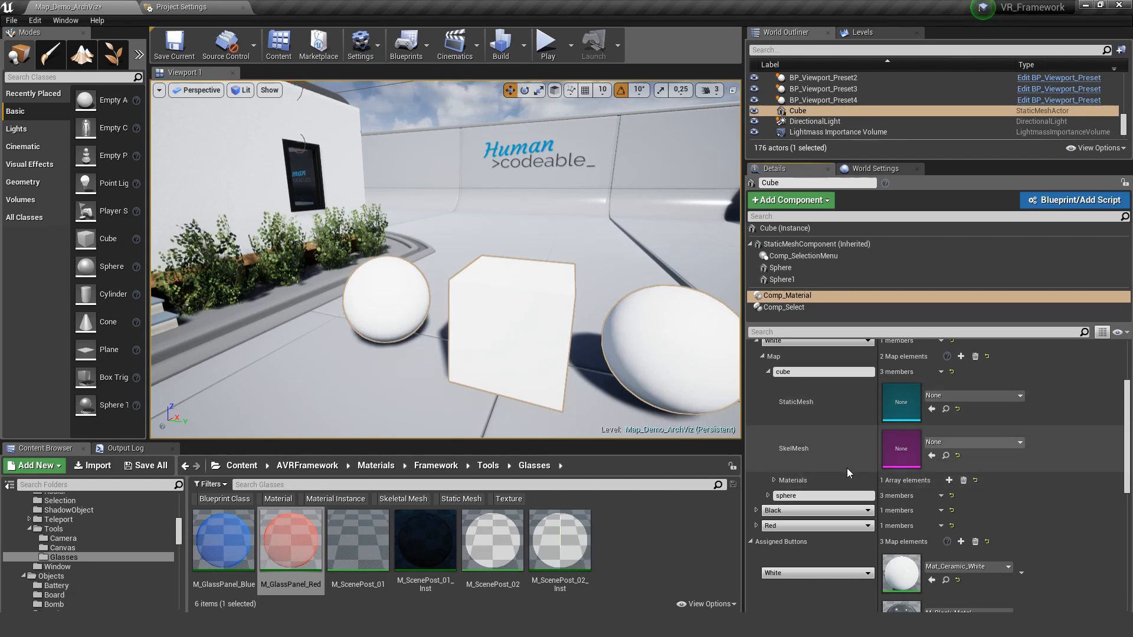
{"action": "mouse_move", "coordinate": [932, 409]}
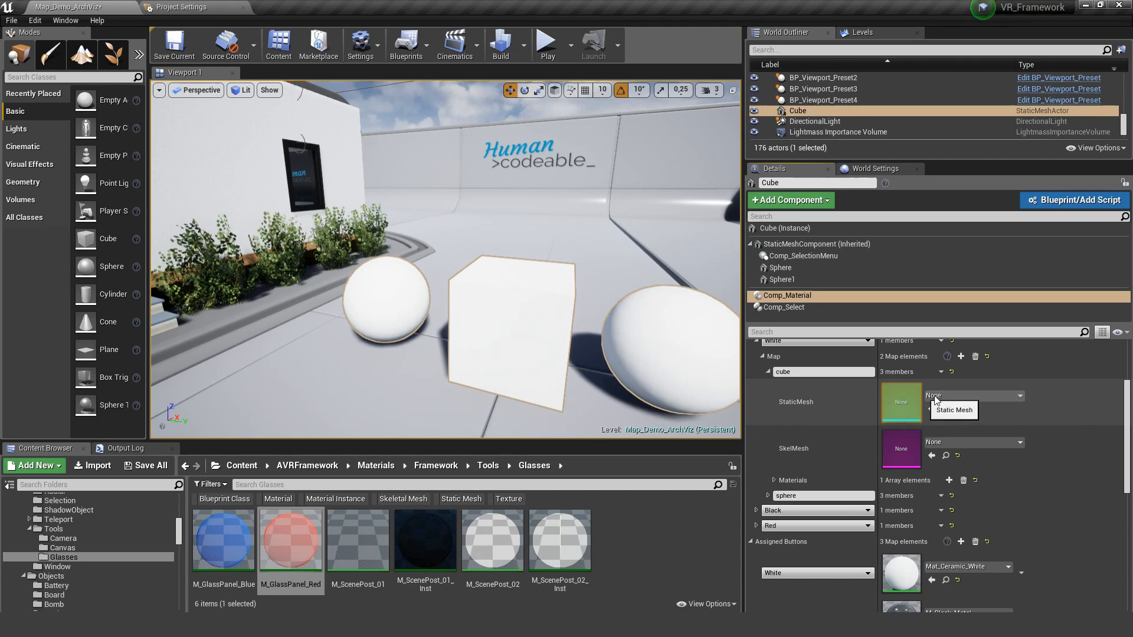
{"action": "mouse_move", "coordinate": [790, 430]}
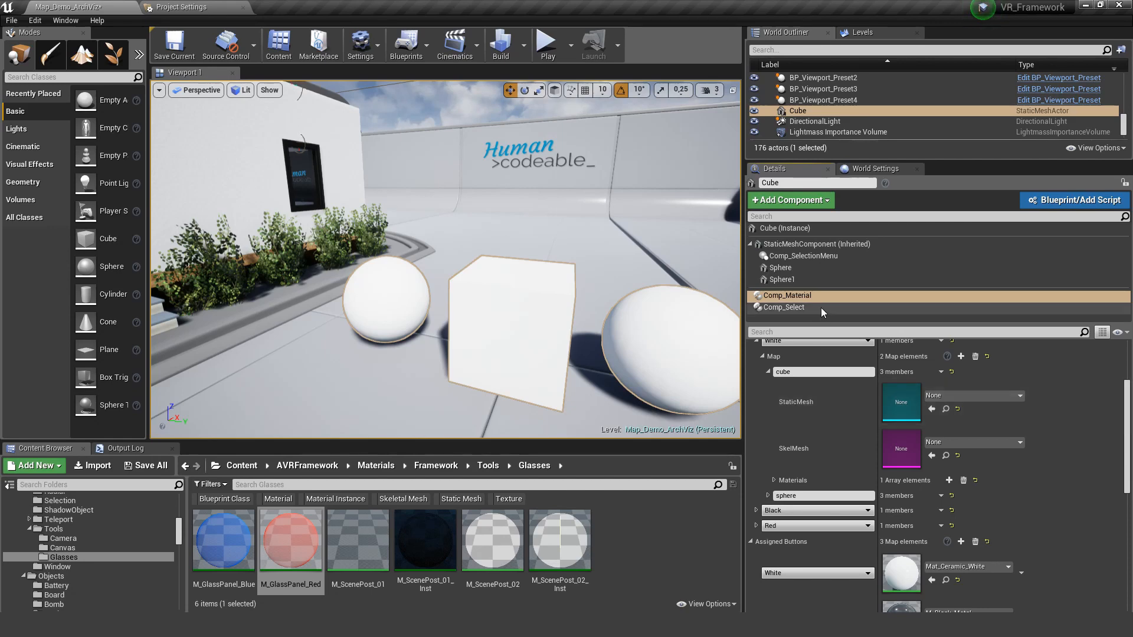
{"action": "mouse_move", "coordinate": [814, 303]}
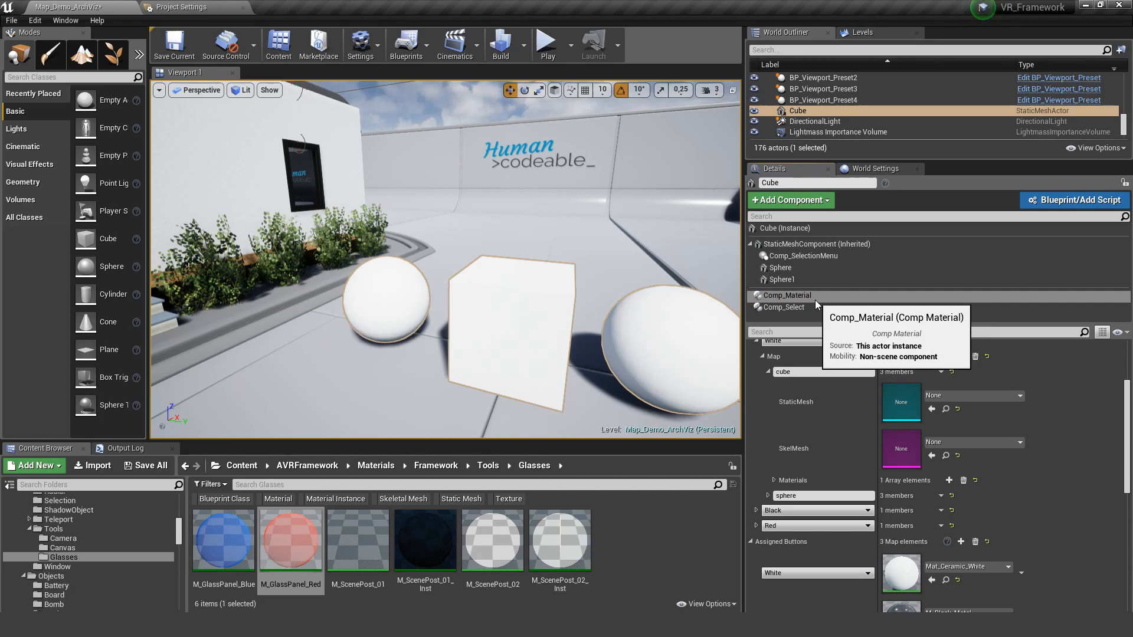
{"action": "left_click", "coordinate": [787, 294]}
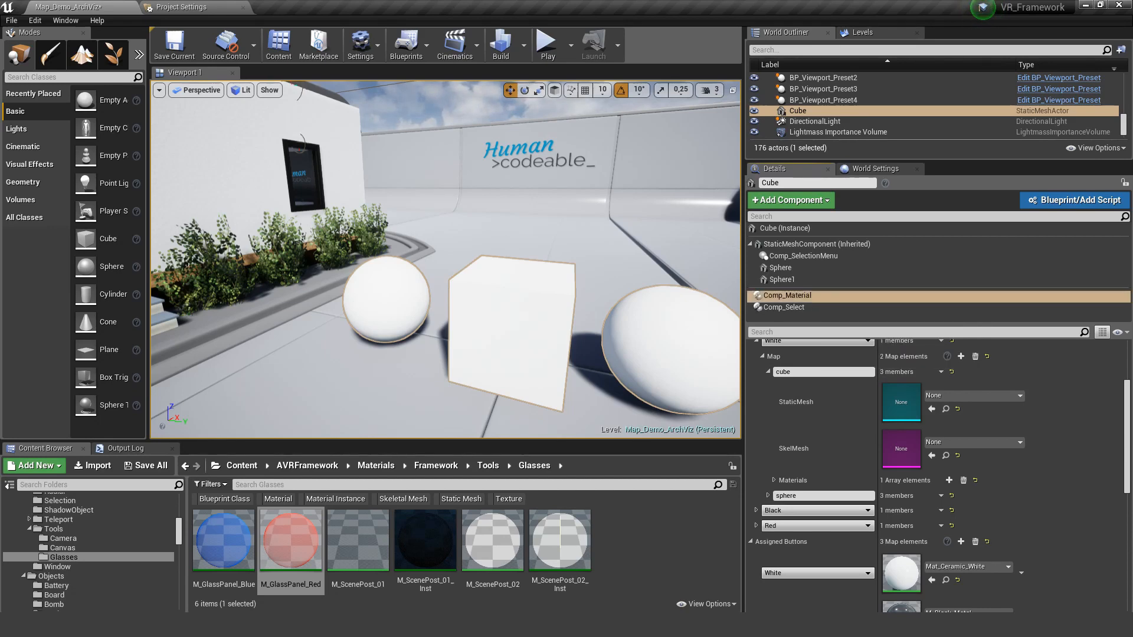